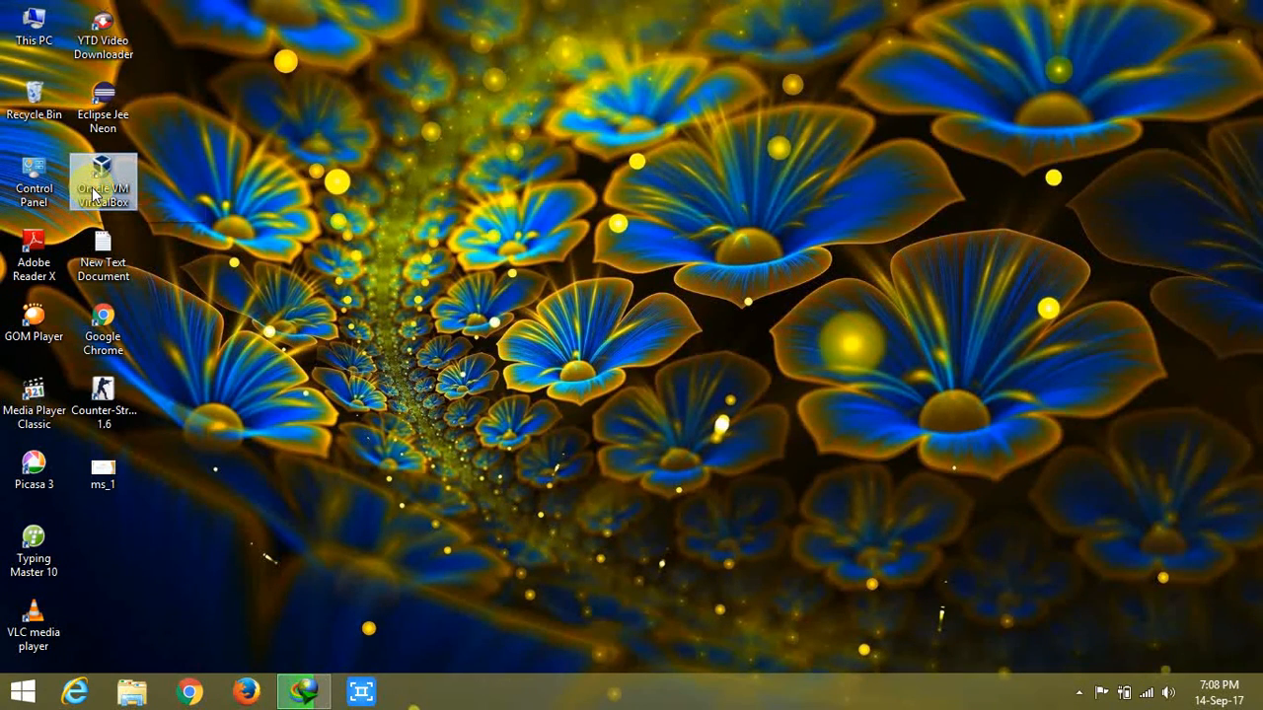
Launch the VirtualBox manager and start the ubuntu virtual machine
double_click(102, 182)
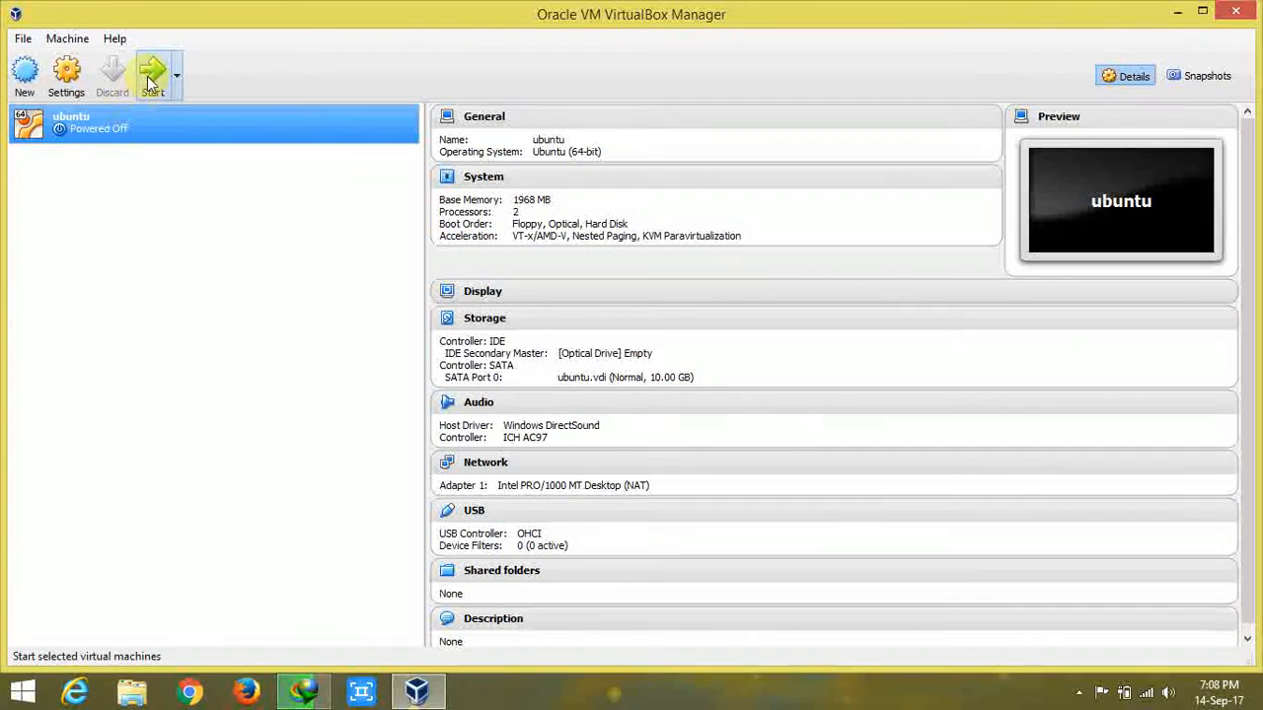
left_click(152, 75)
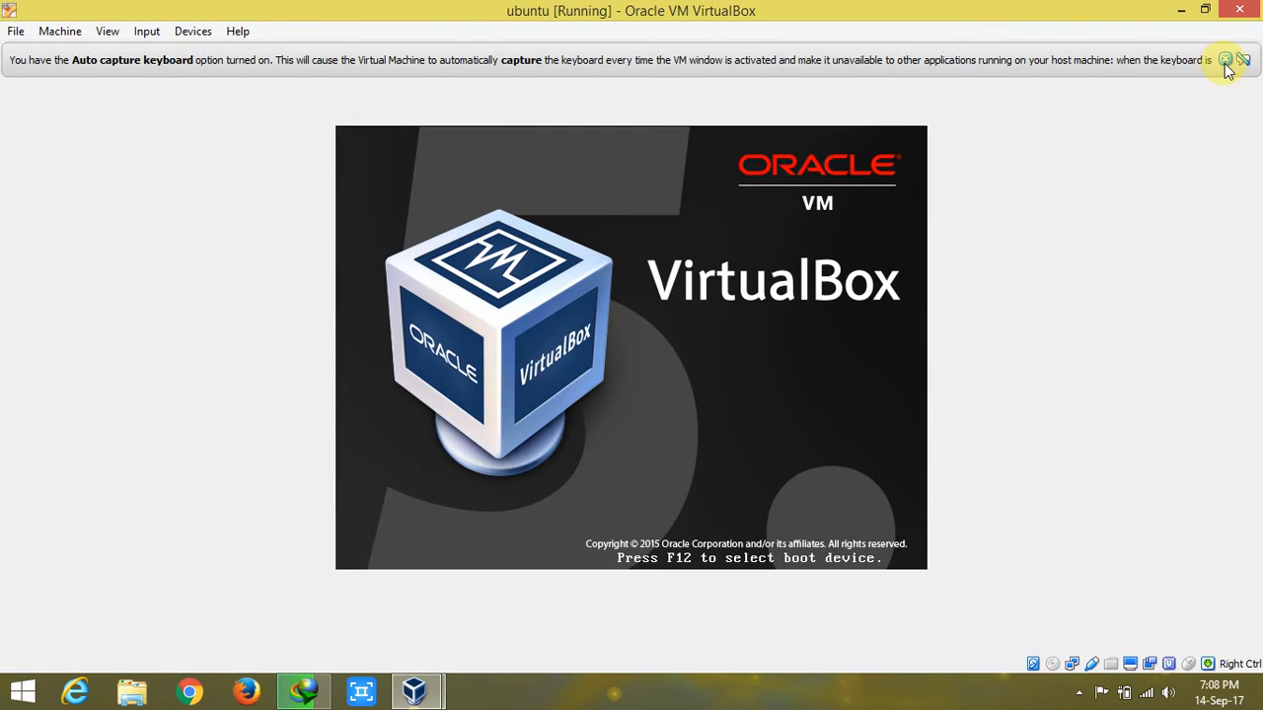
Dismiss the keyboard auto-capture notice while Ubuntu boots to the login screen
left_click(1243, 59)
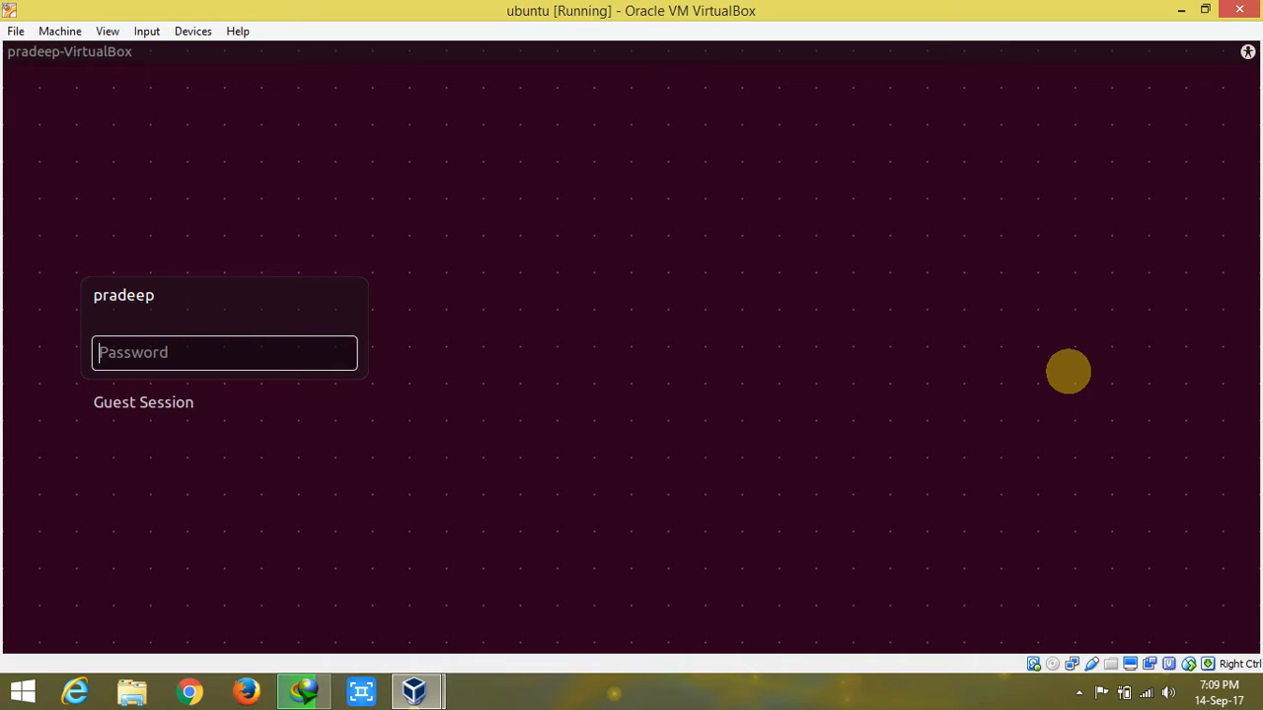
Sign in to the Ubuntu 16.04 session with the account password
type("••")
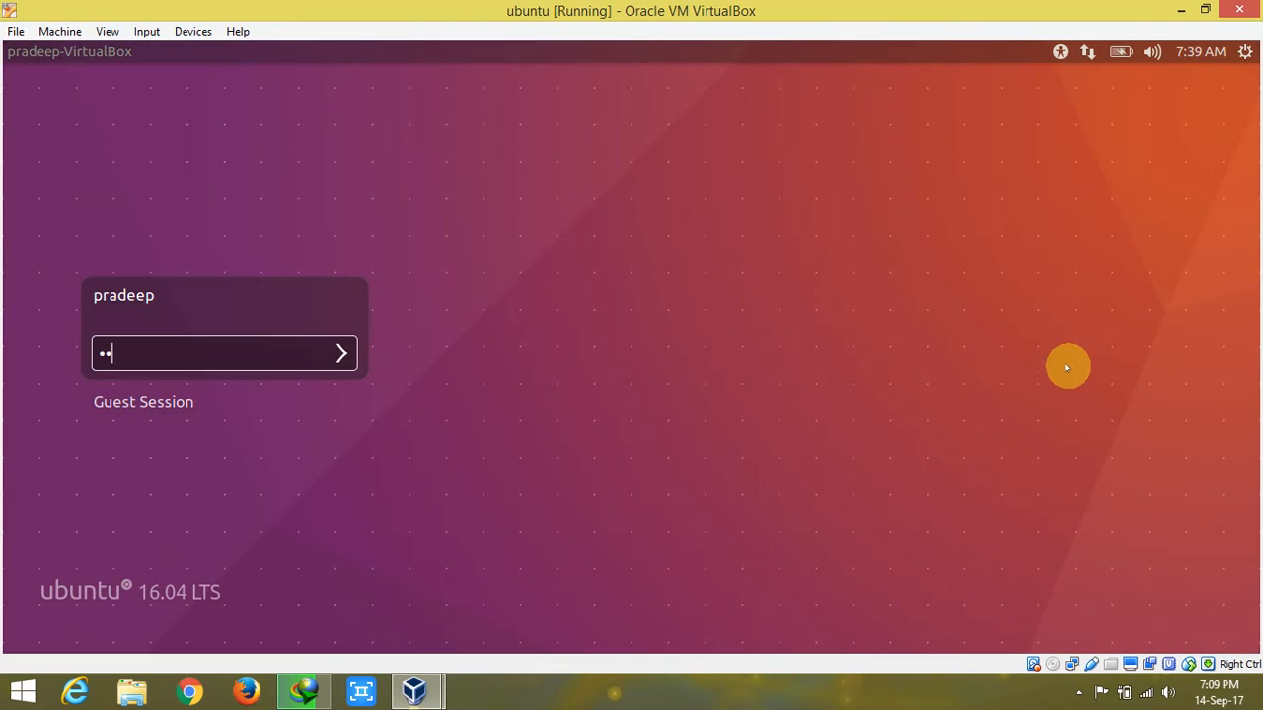
mouse_move(773, 302)
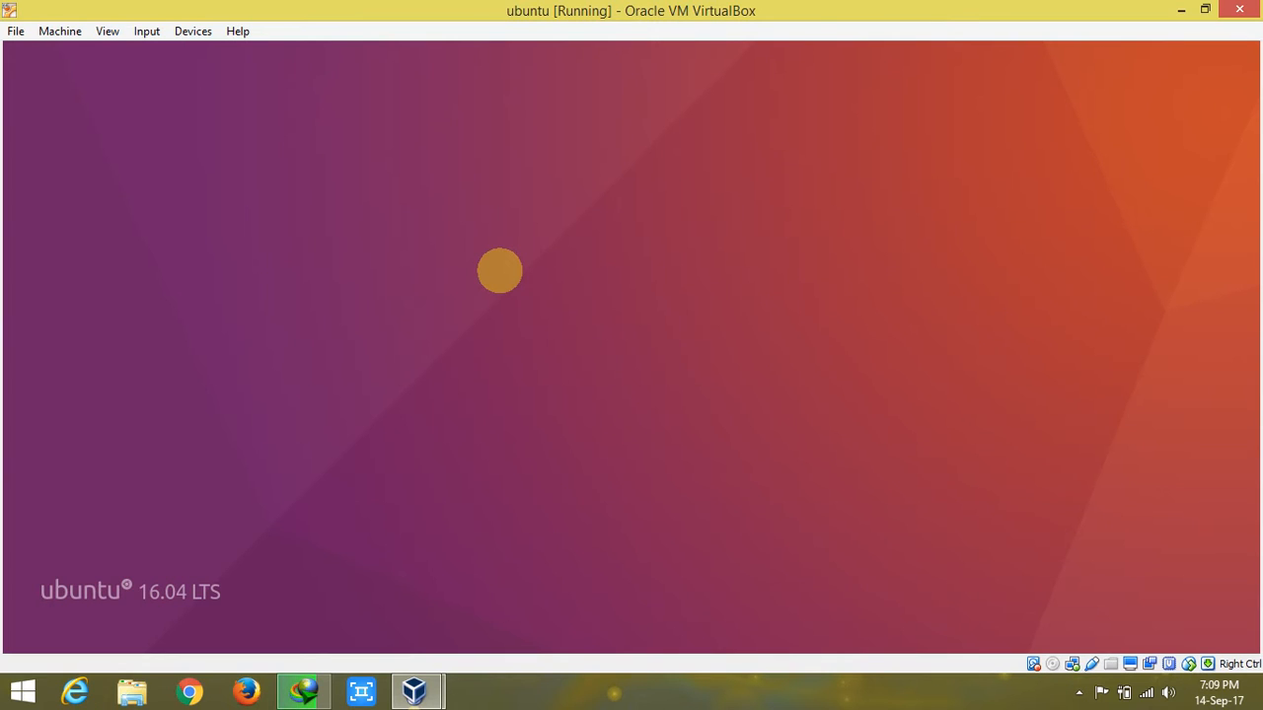
mouse_move(373, 269)
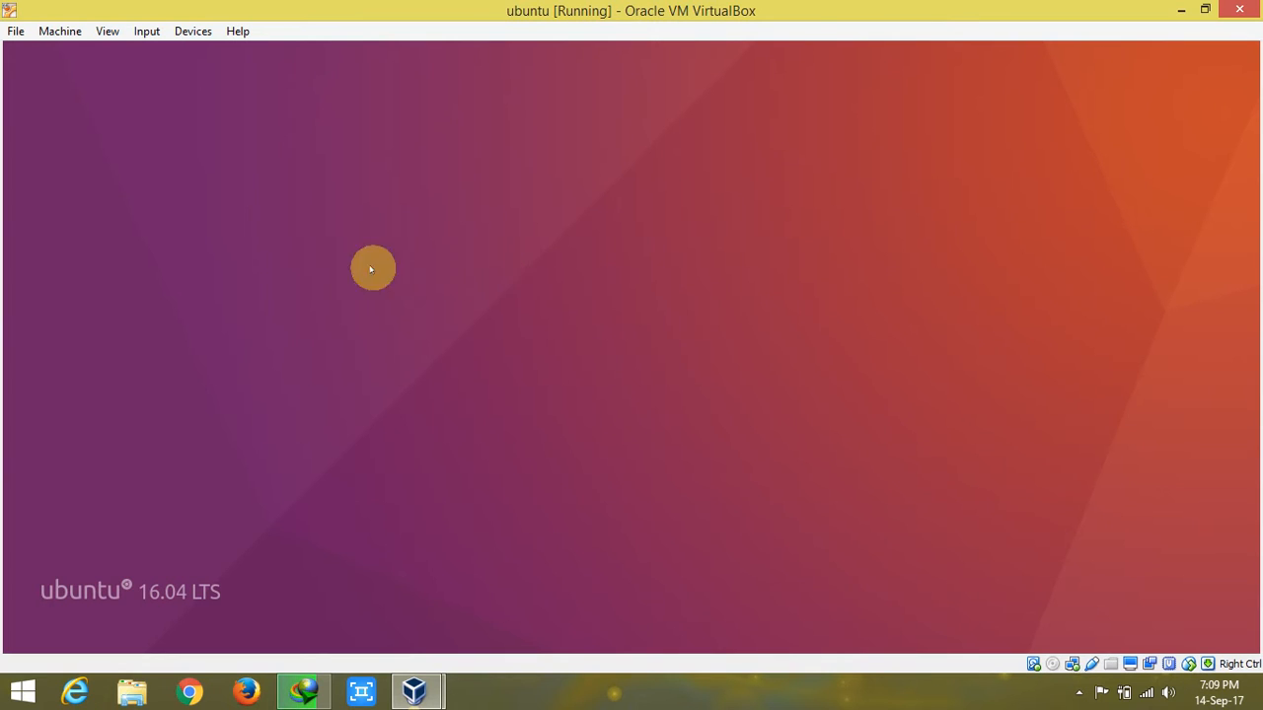
mouse_move(342, 268)
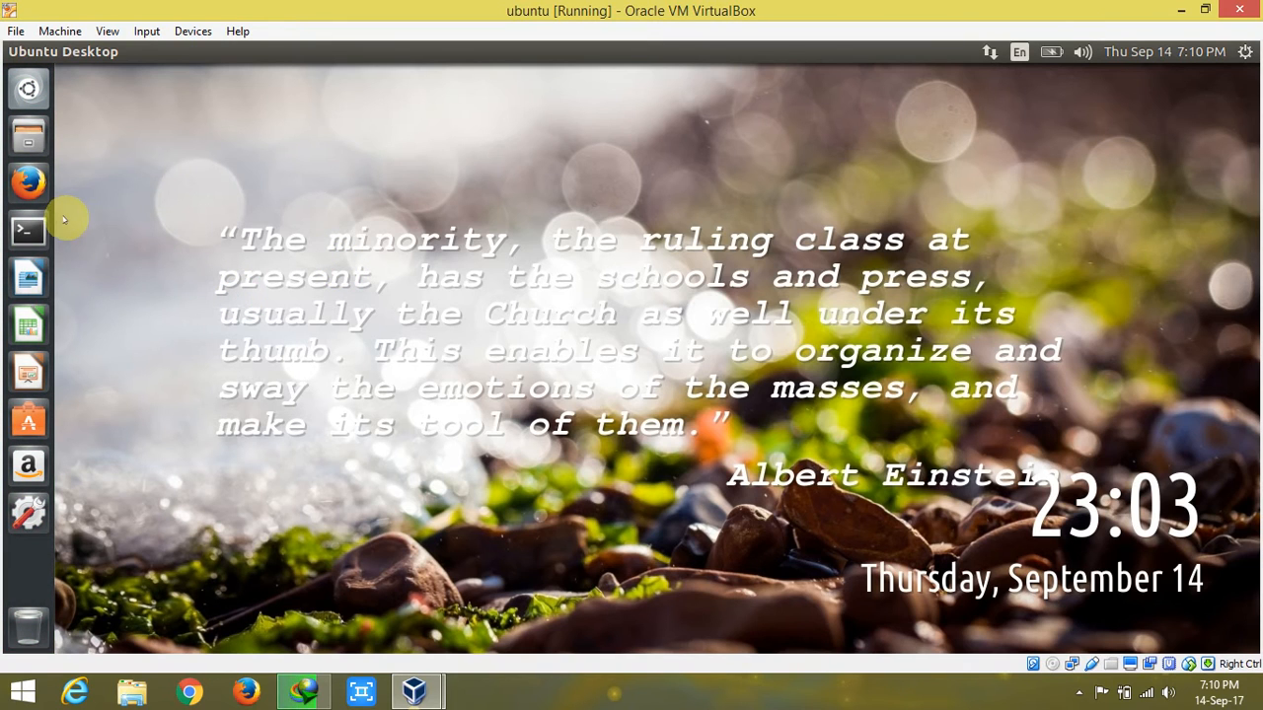
mouse_move(83, 219)
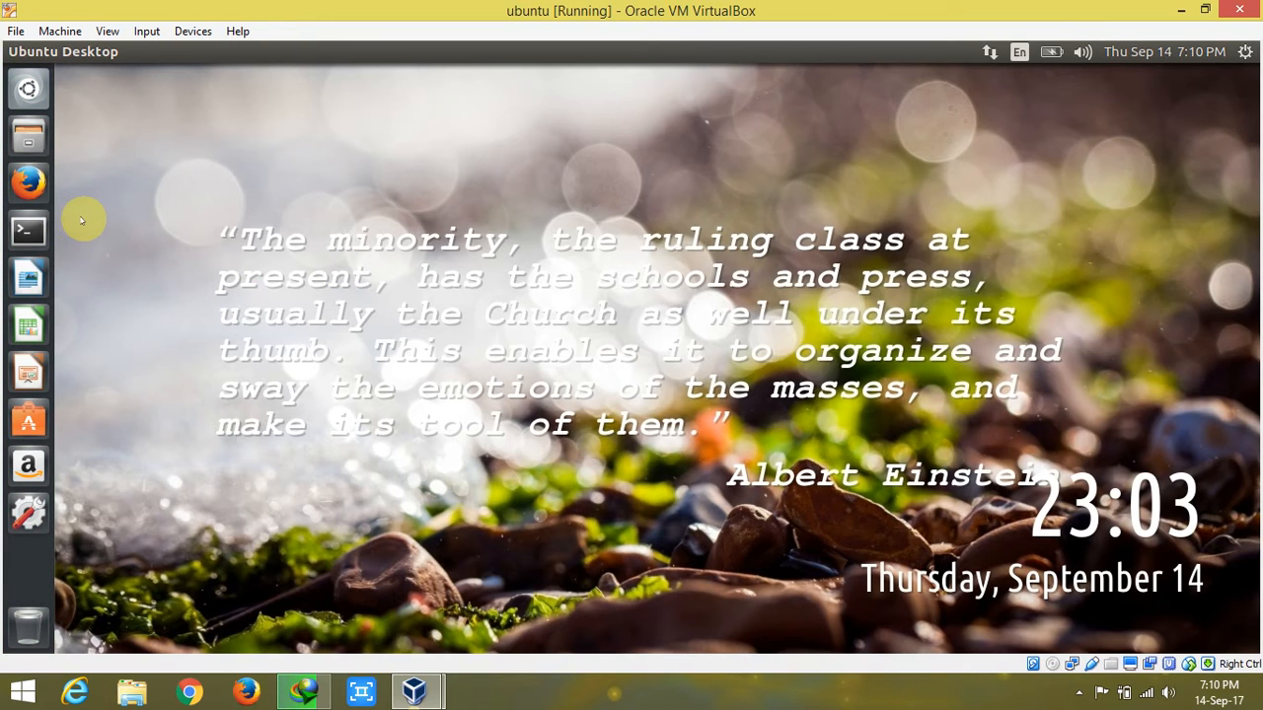
mouse_move(255, 248)
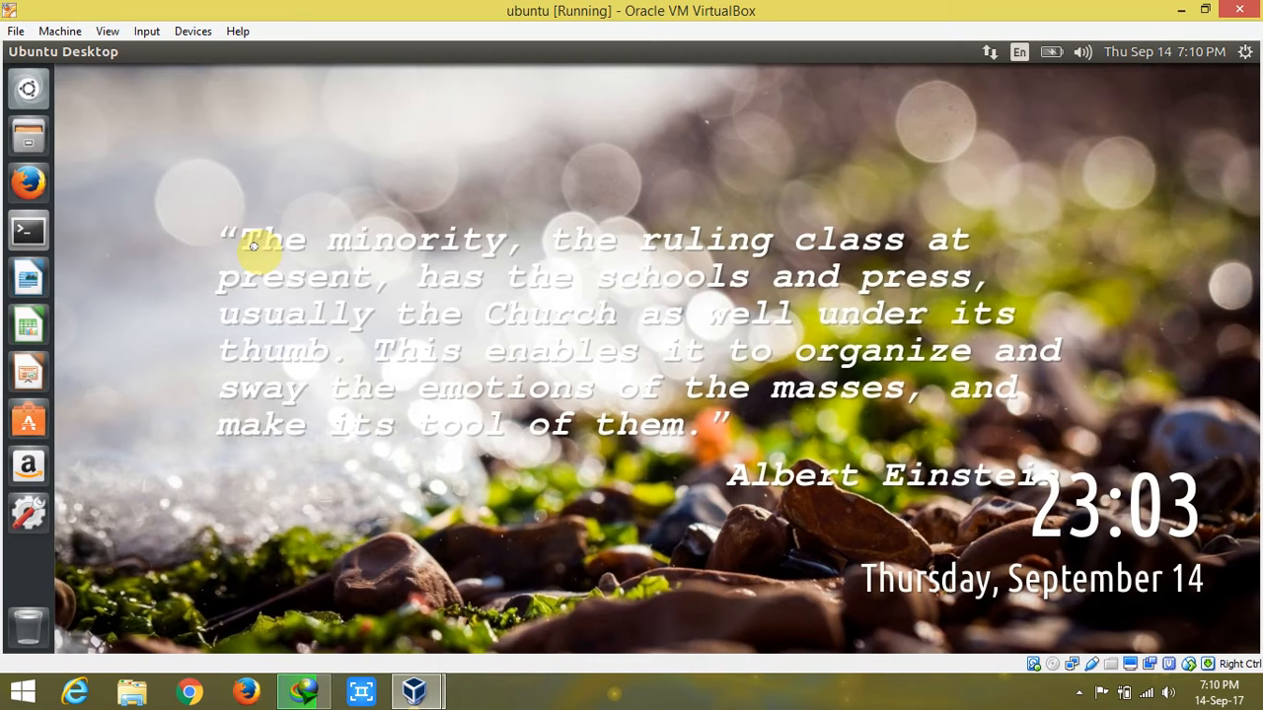
Start a terminal window from the Ubuntu launcher
left_click(27, 231)
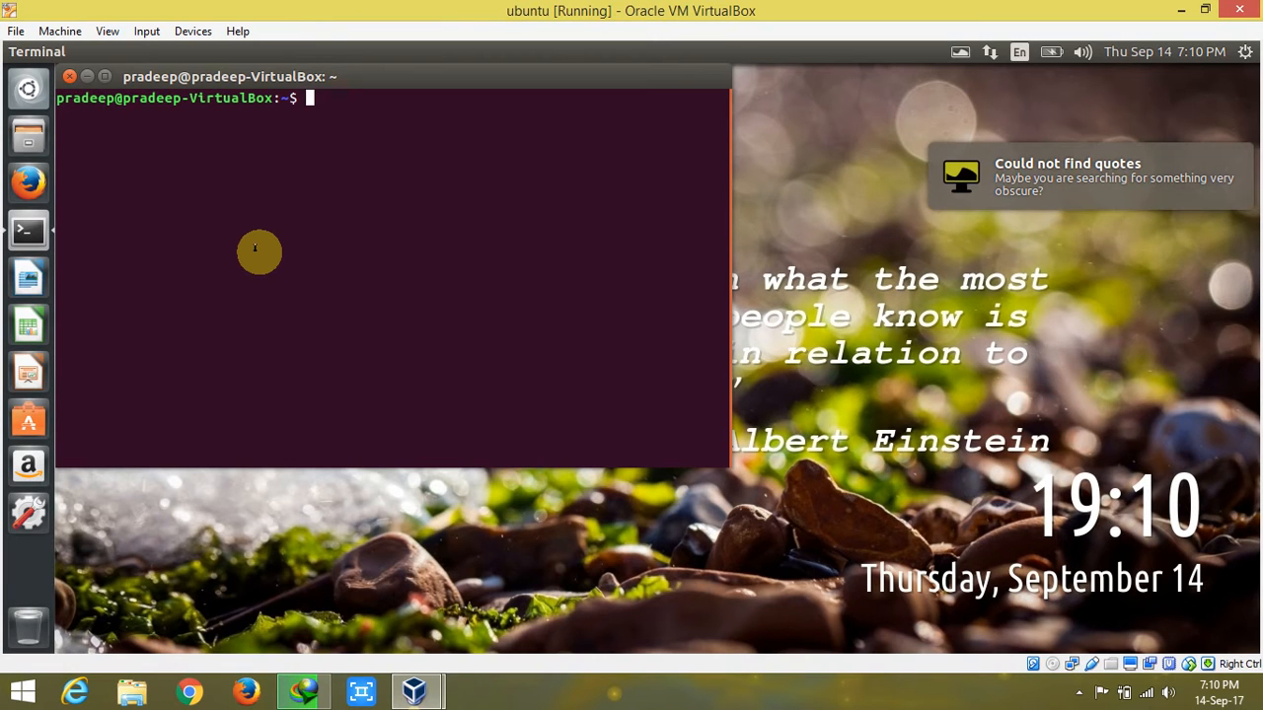
Run sudo apt install mesa-utils, reaching the sudo password prompt
type("s")
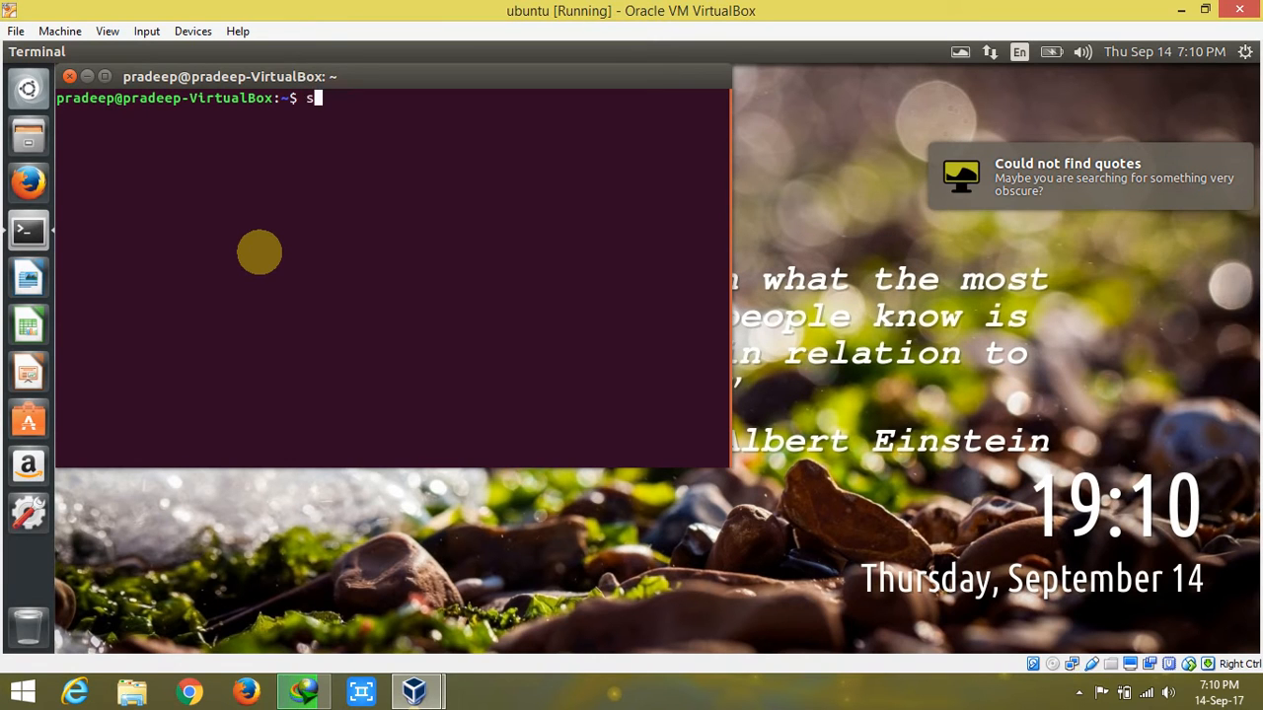
type("udo")
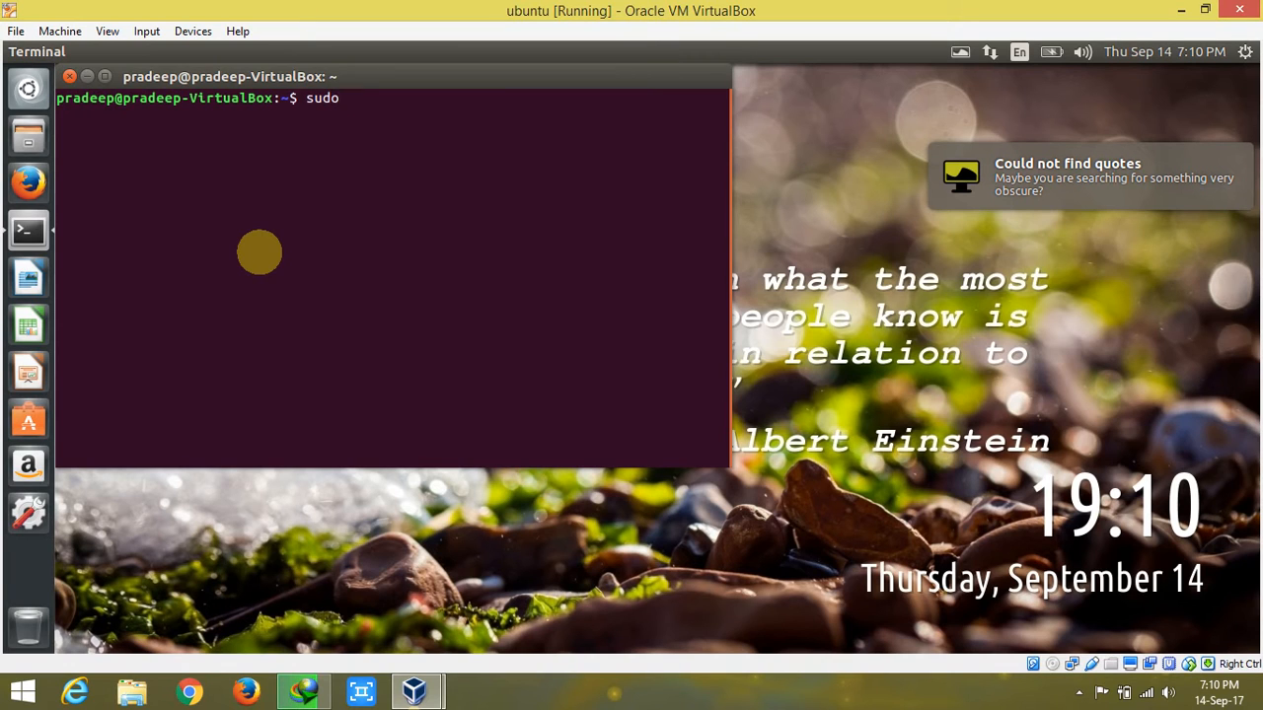
type("apt")
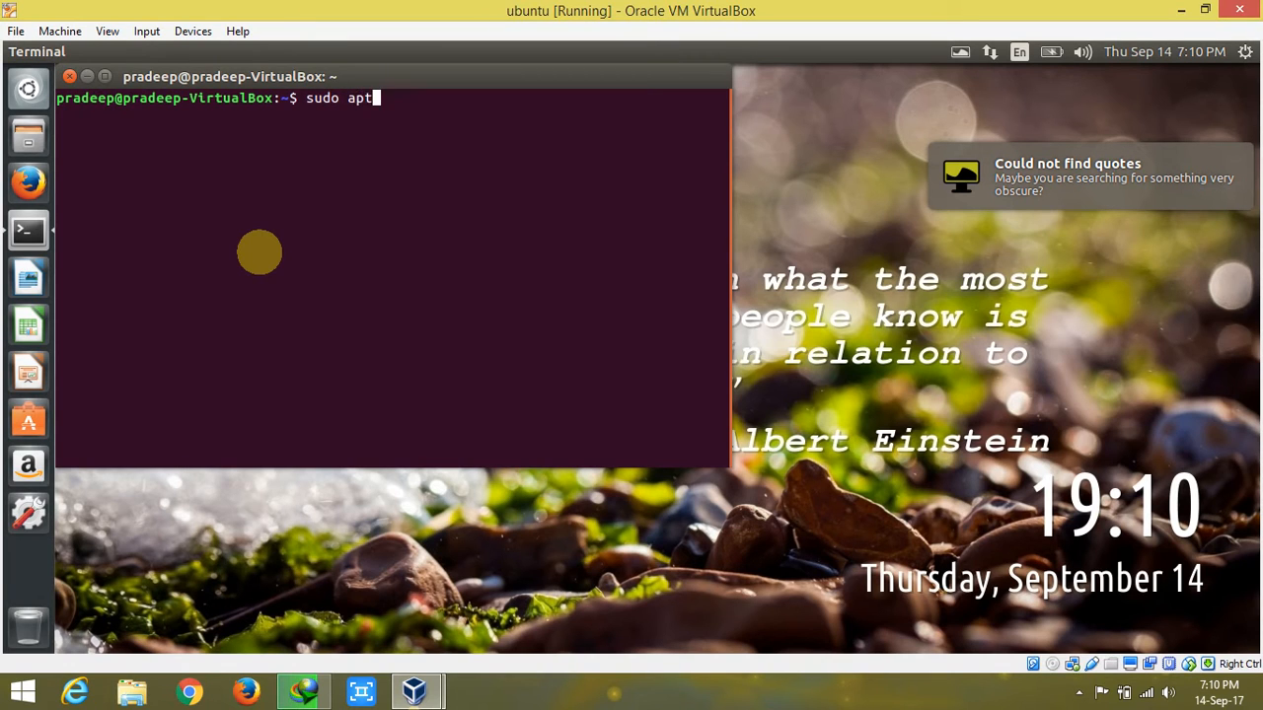
type("in")
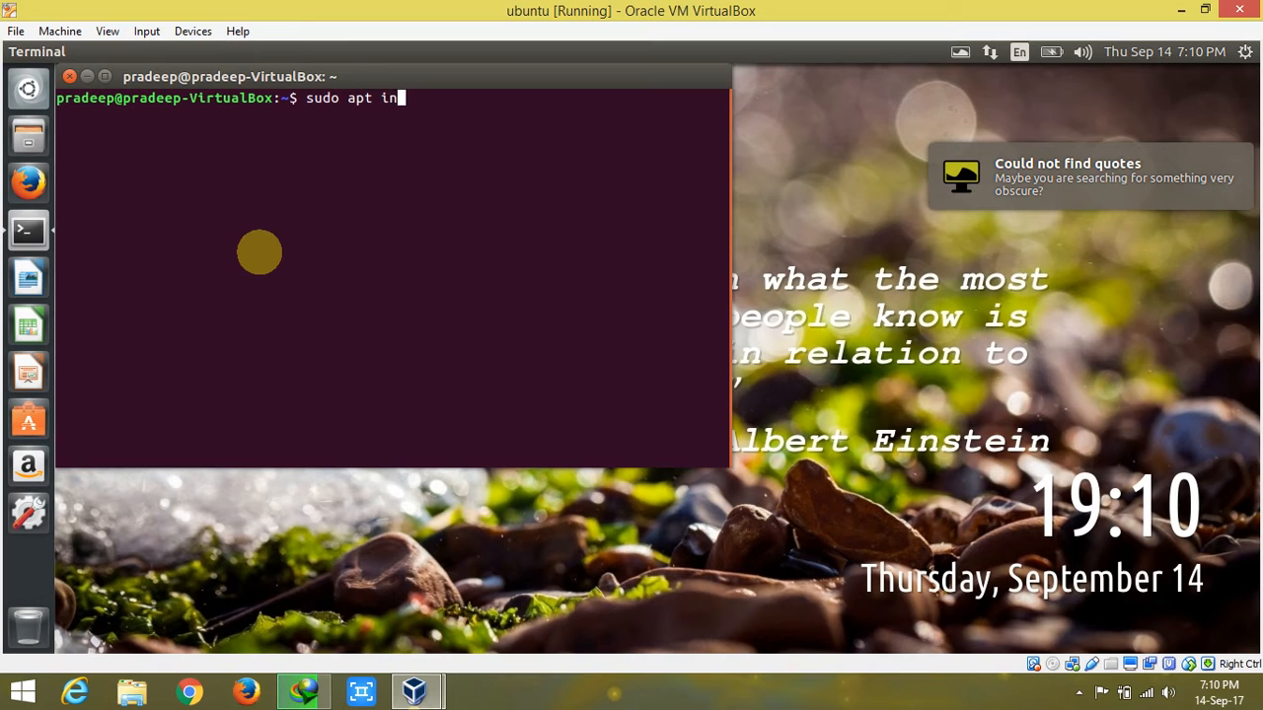
type("stall")
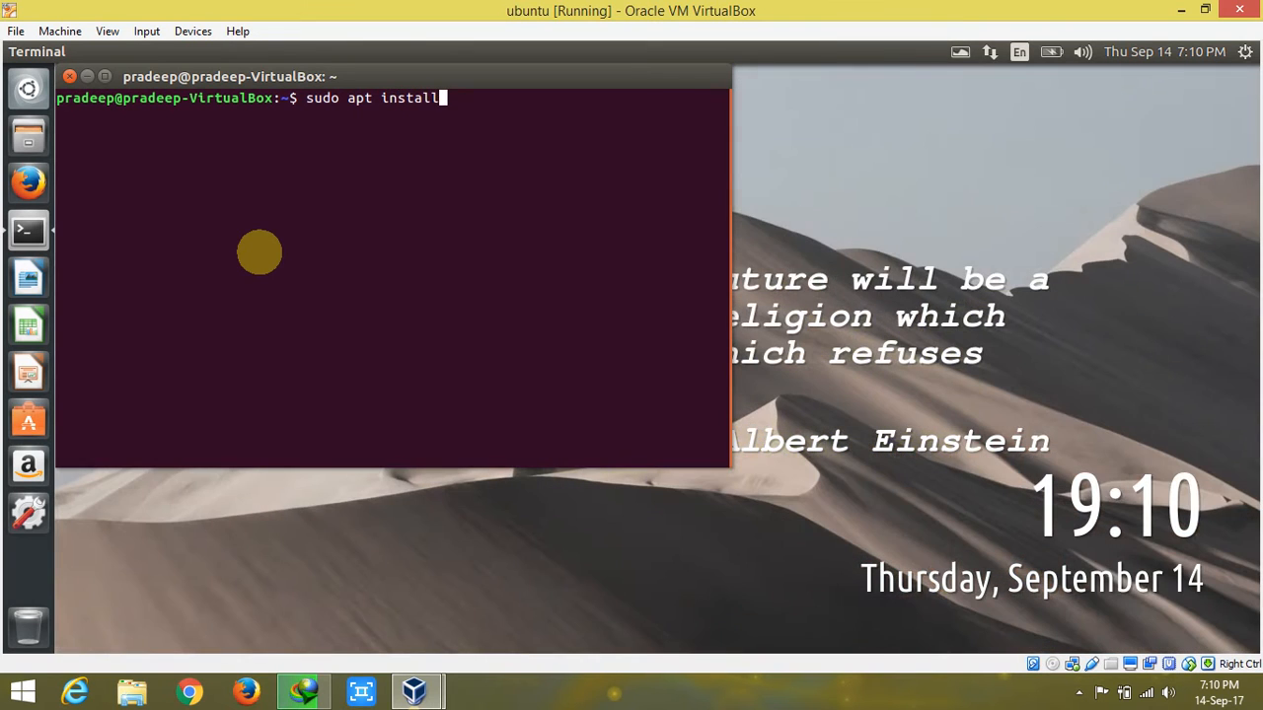
type("me")
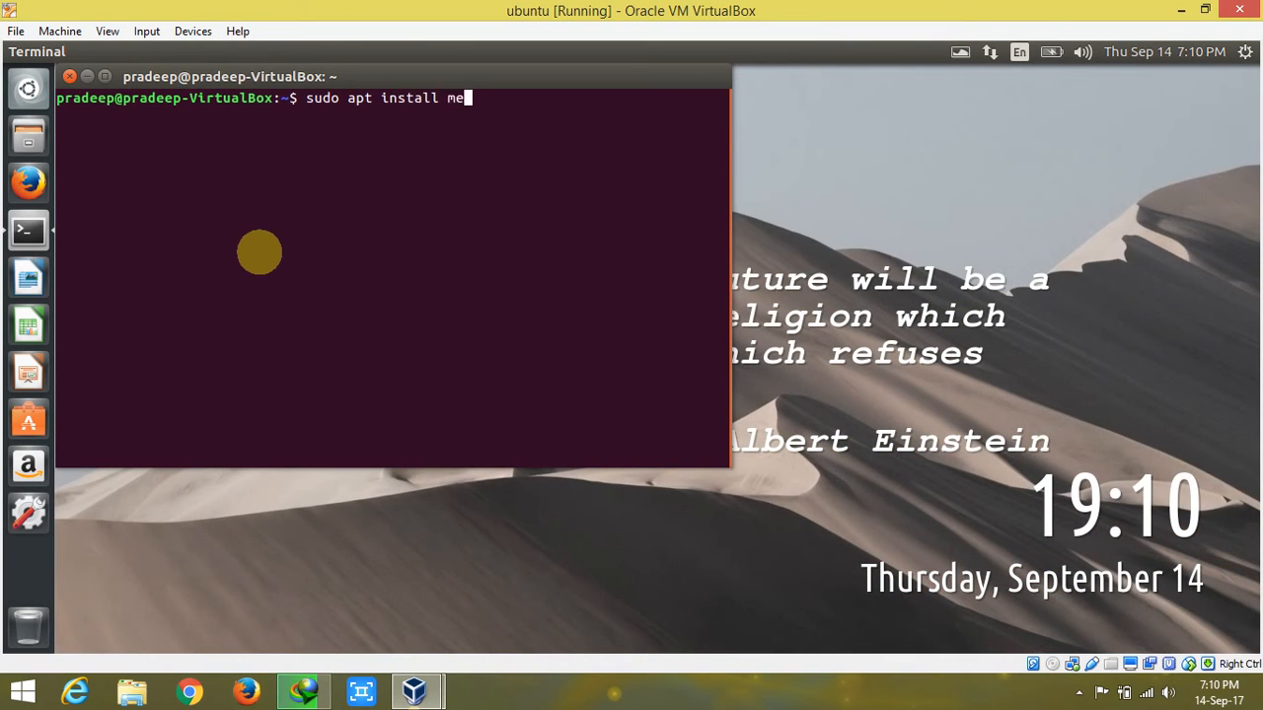
type("sa")
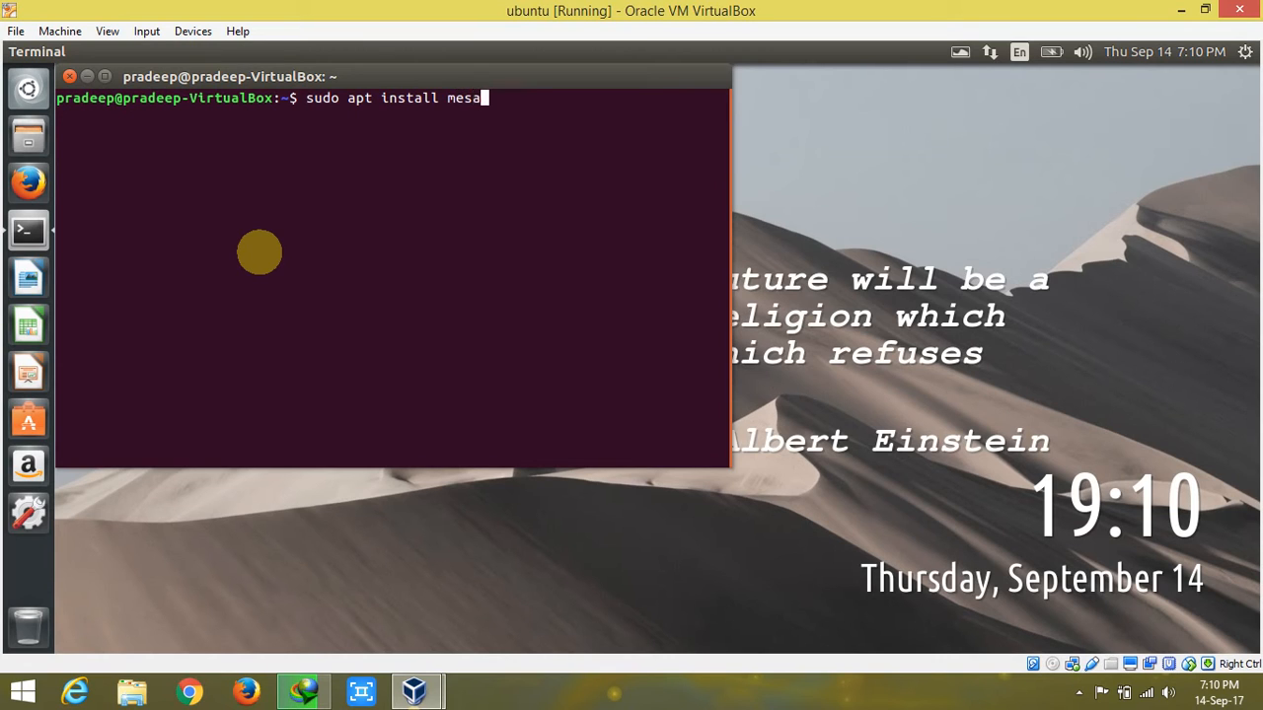
type("-")
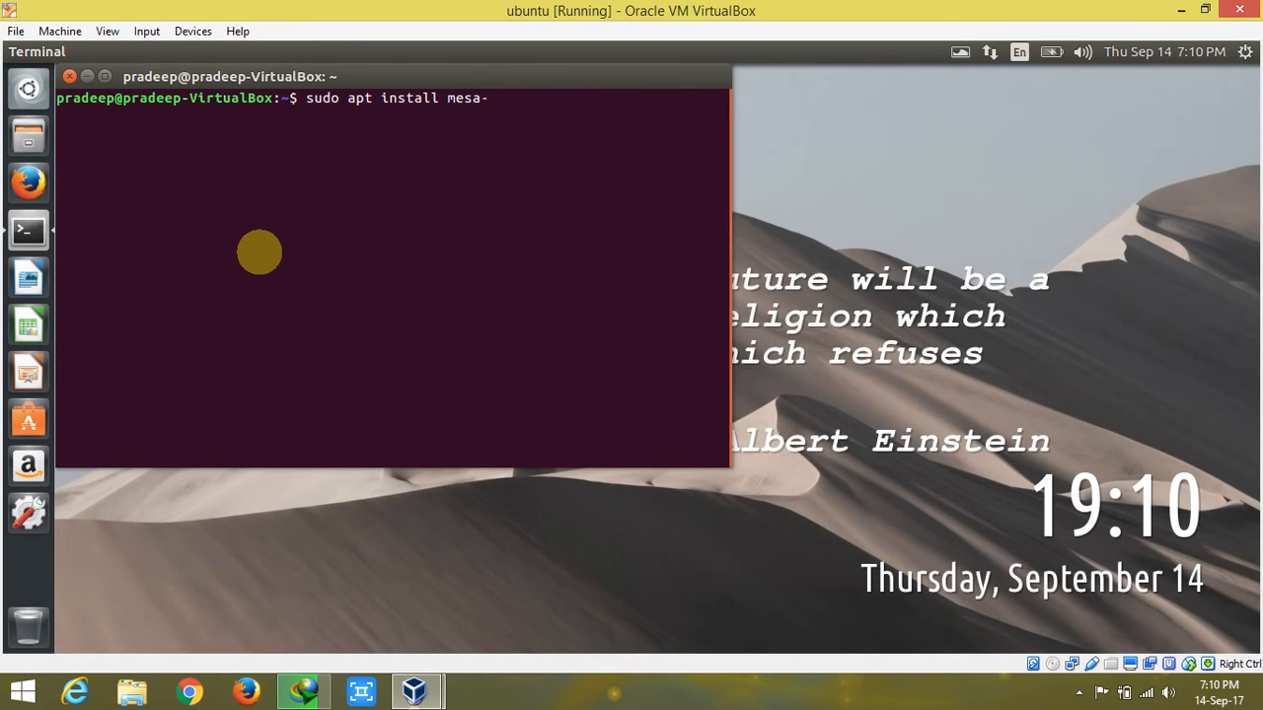
type("u")
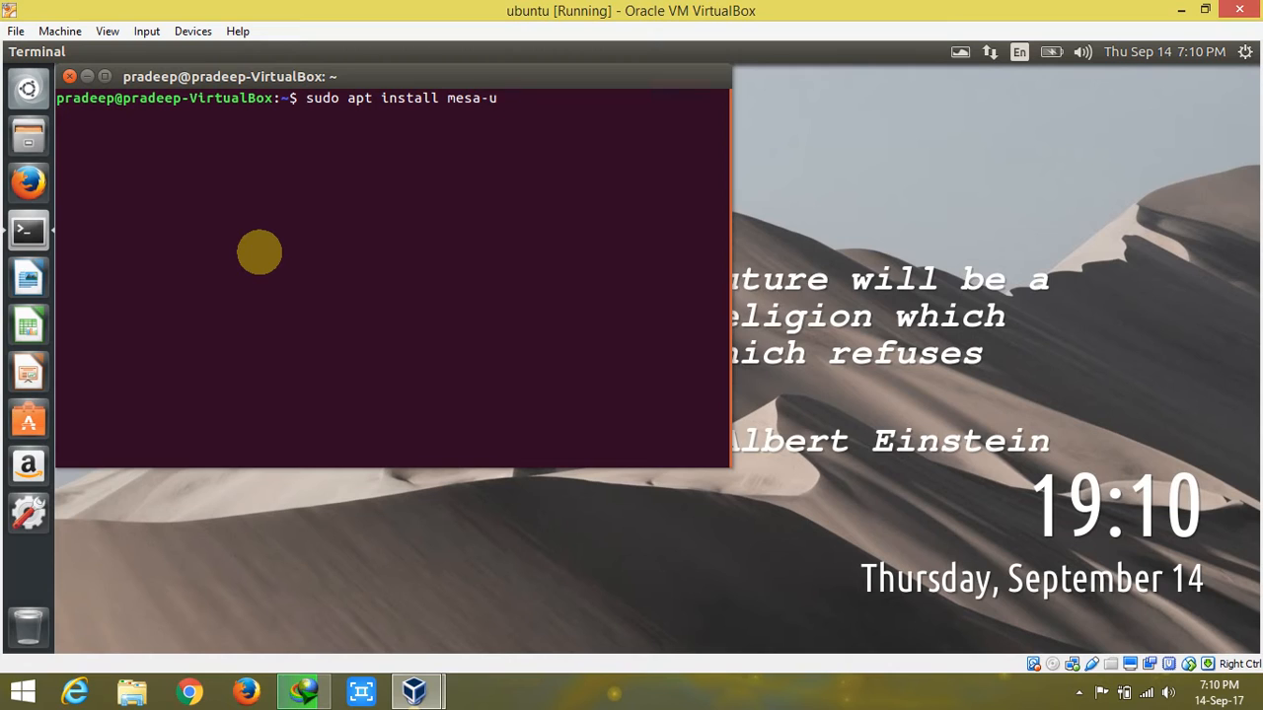
type("t")
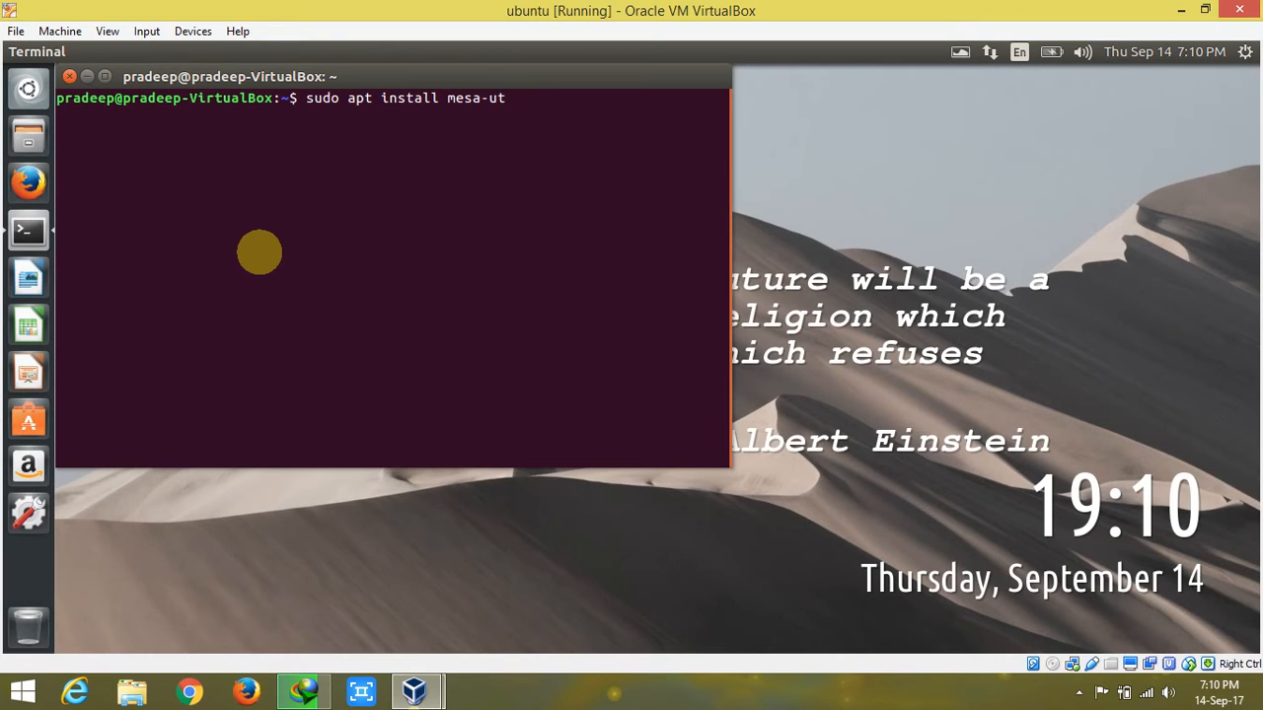
type("ils")
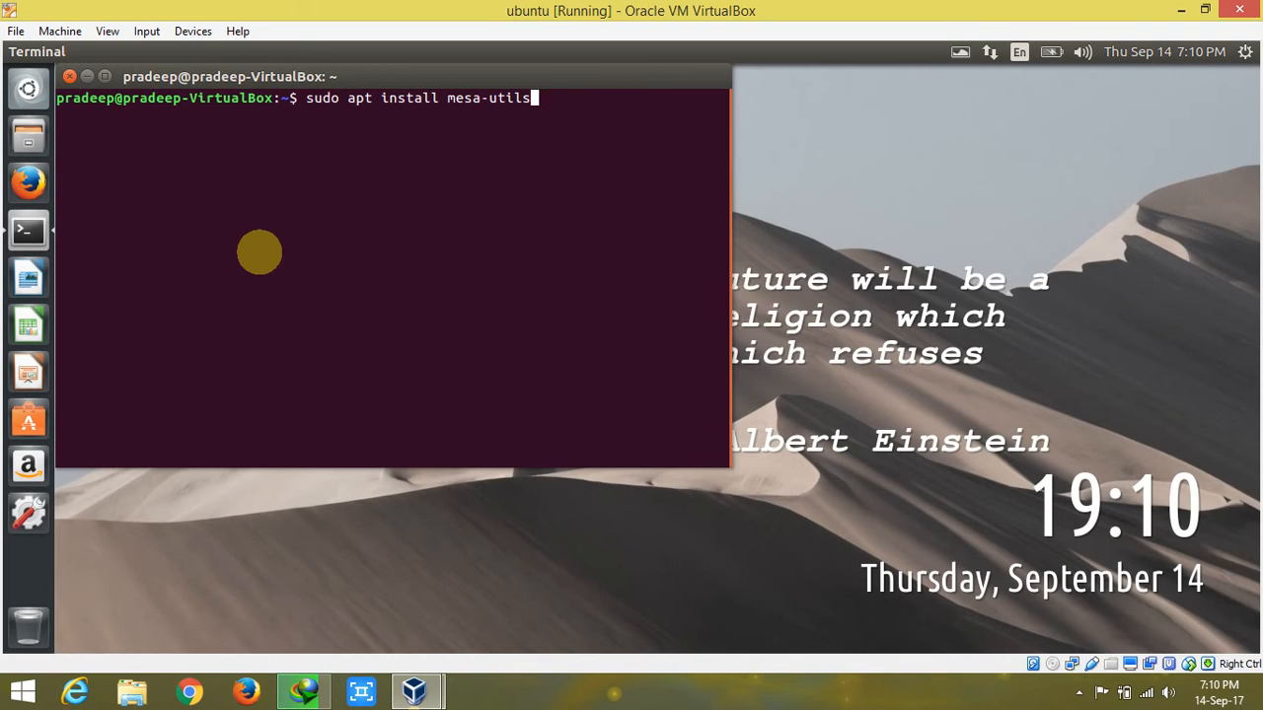
key("Return")
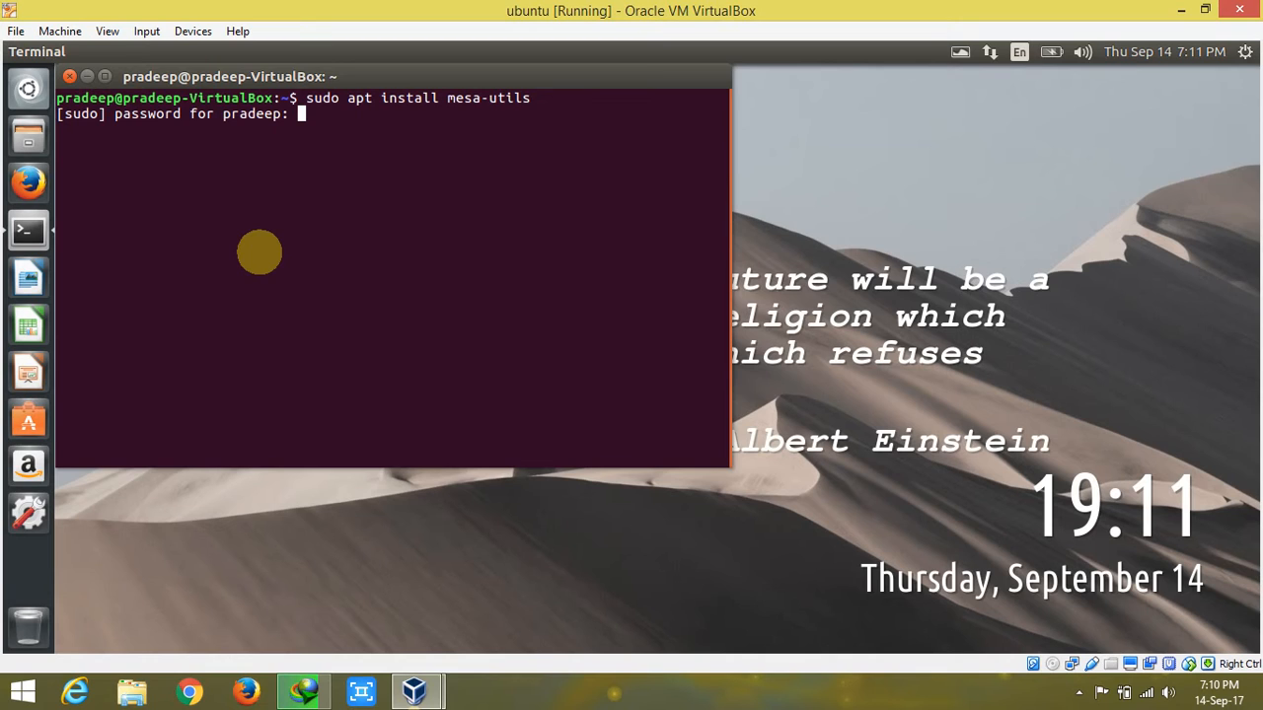
Submit the sudo password so apt reports mesa-utils 8.3.0-1 is already newest
key("Return")
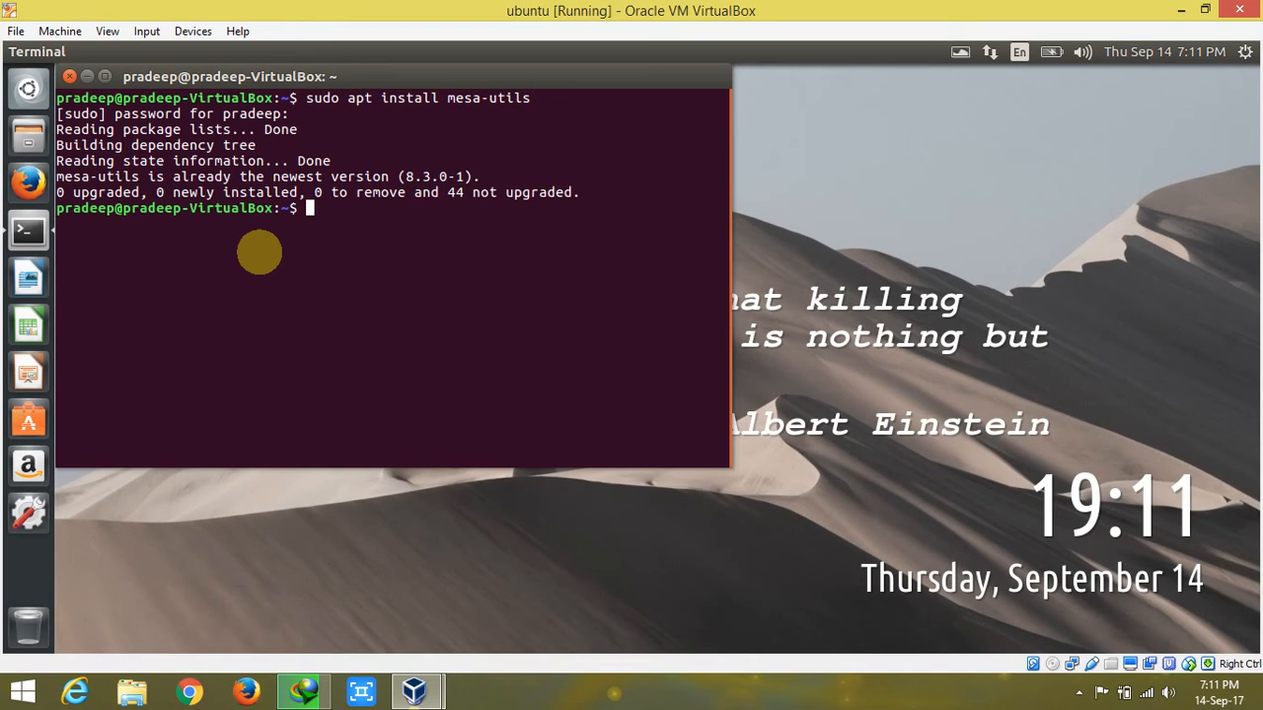
Enter the sudo apt-get install freeglut3-dev command at the prompt
type("su")
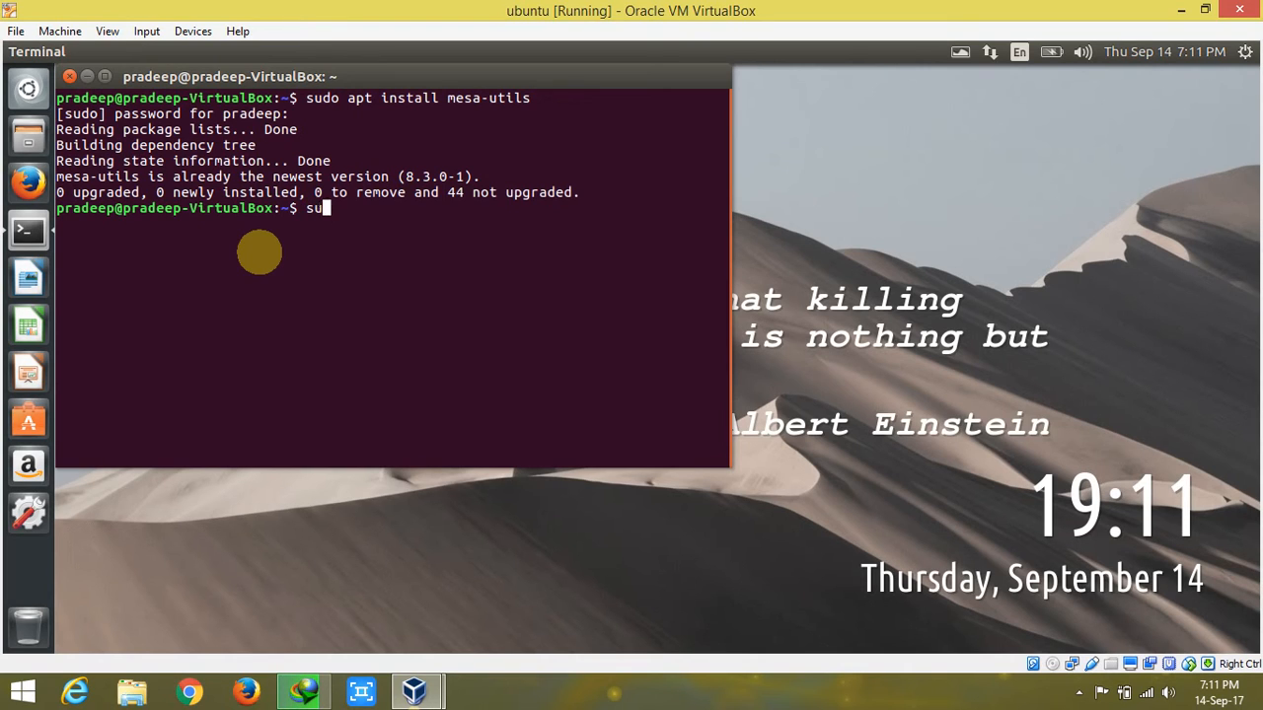
type("do")
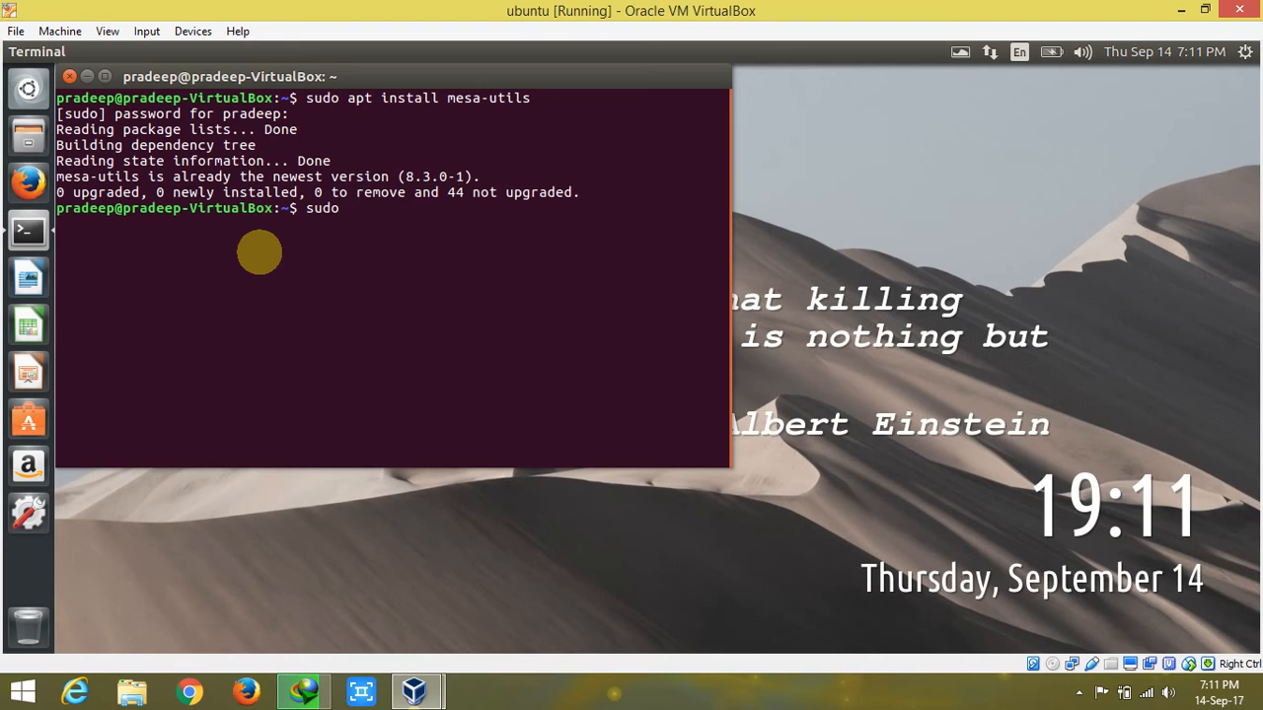
type("apt")
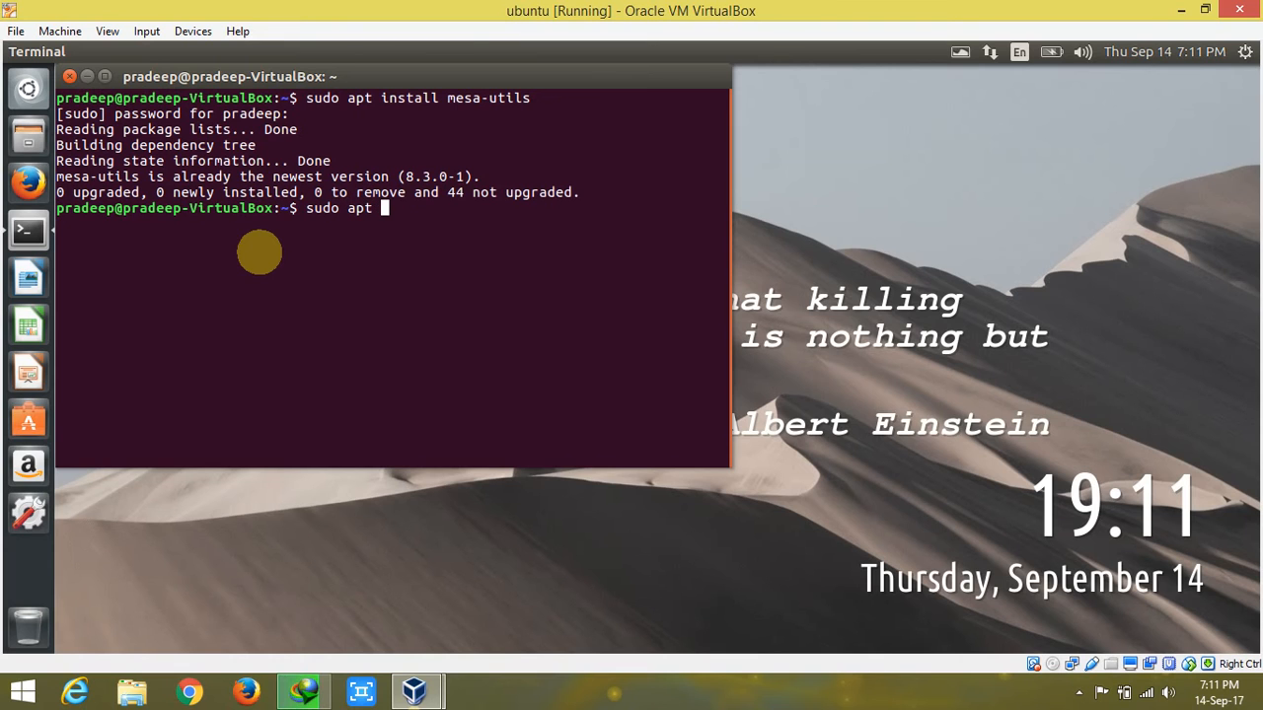
type("-")
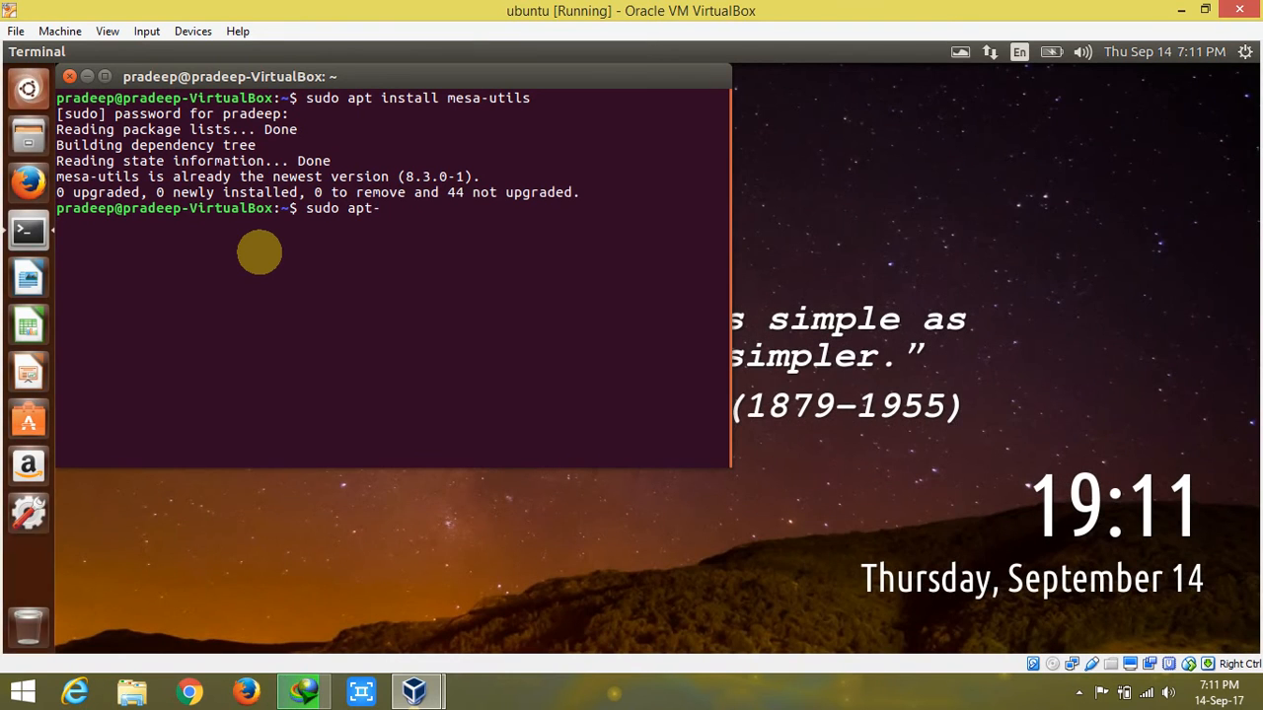
type("get")
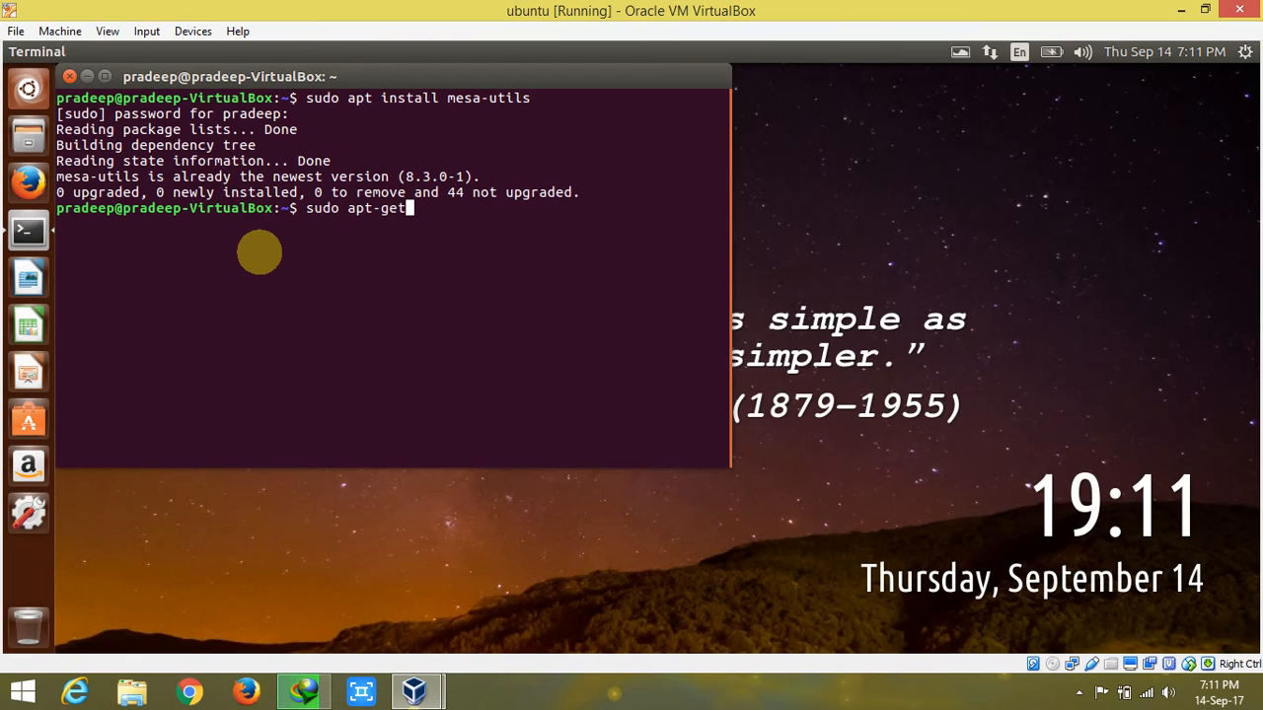
type("install")
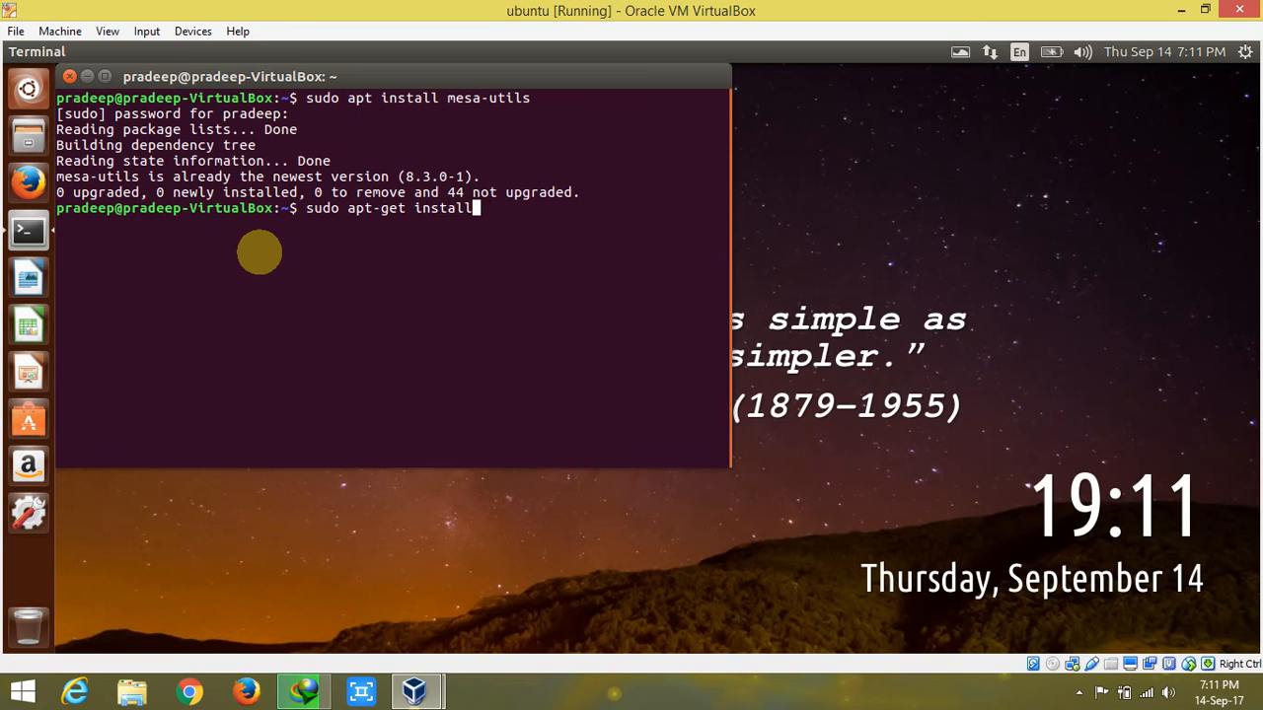
type("freeglut")
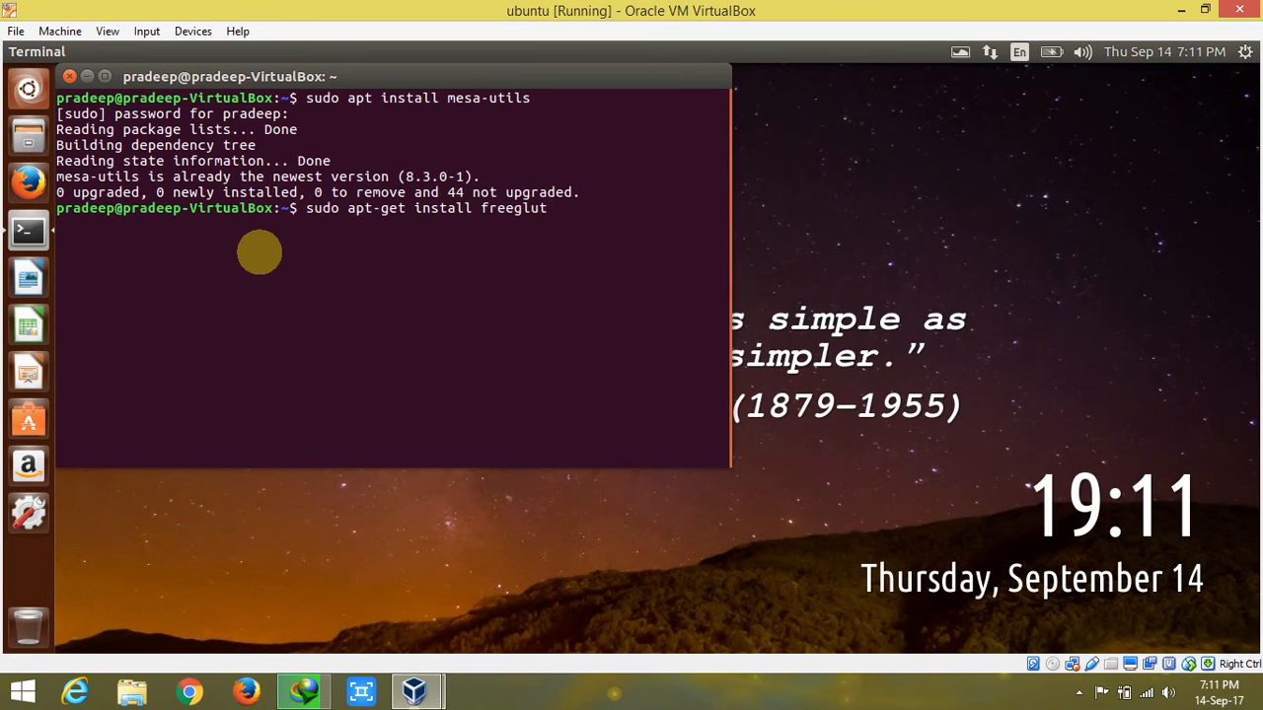
type("3")
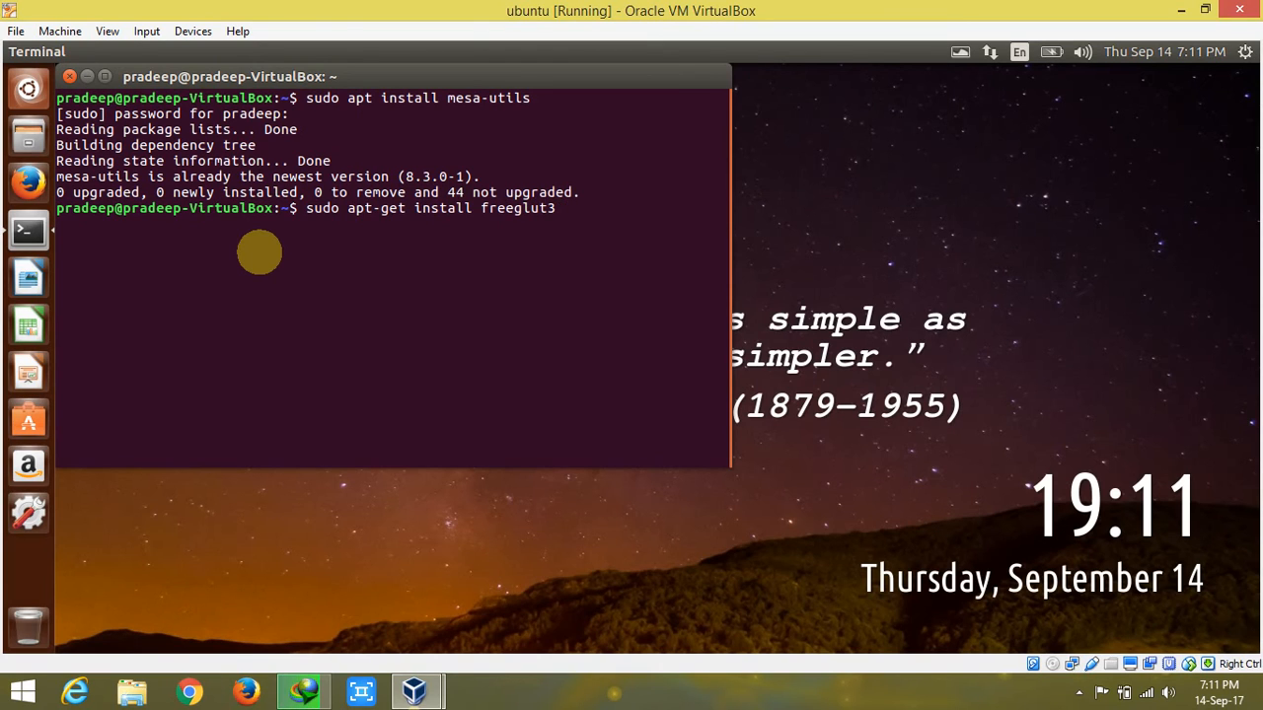
type("-dev")
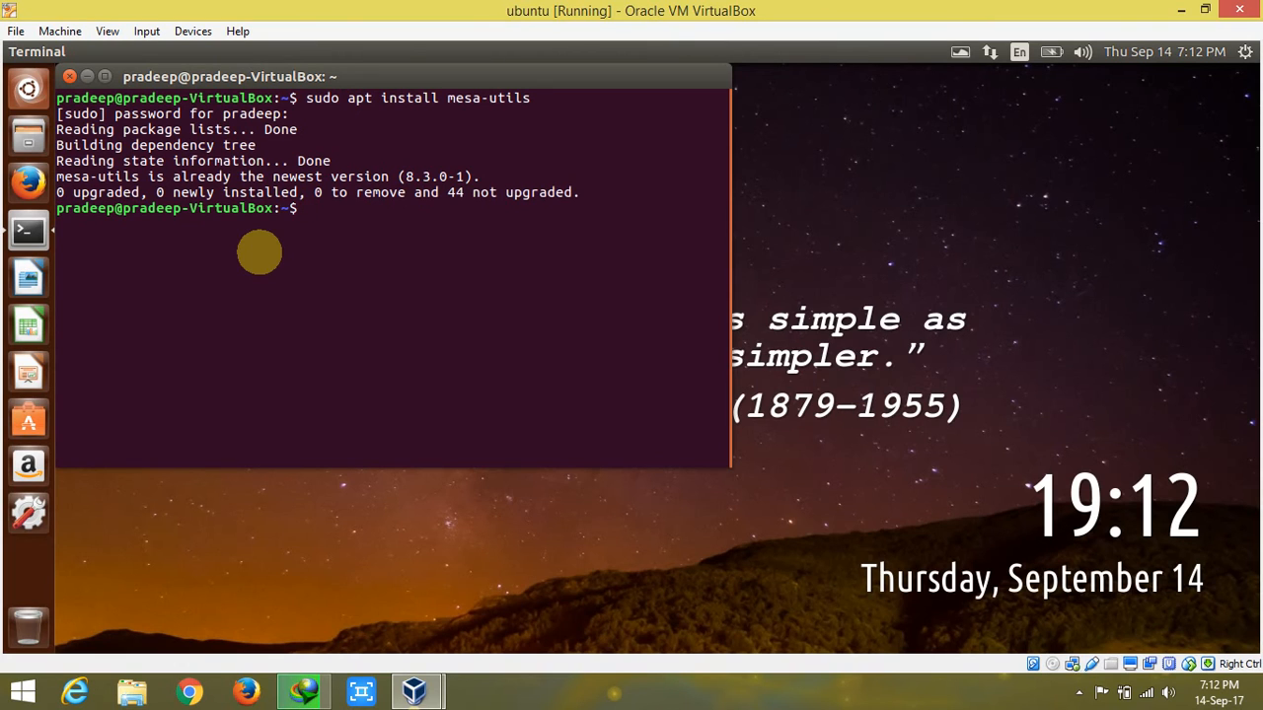
Change into the cg folder and list its files, then begin the gcc command
type("cd cg")
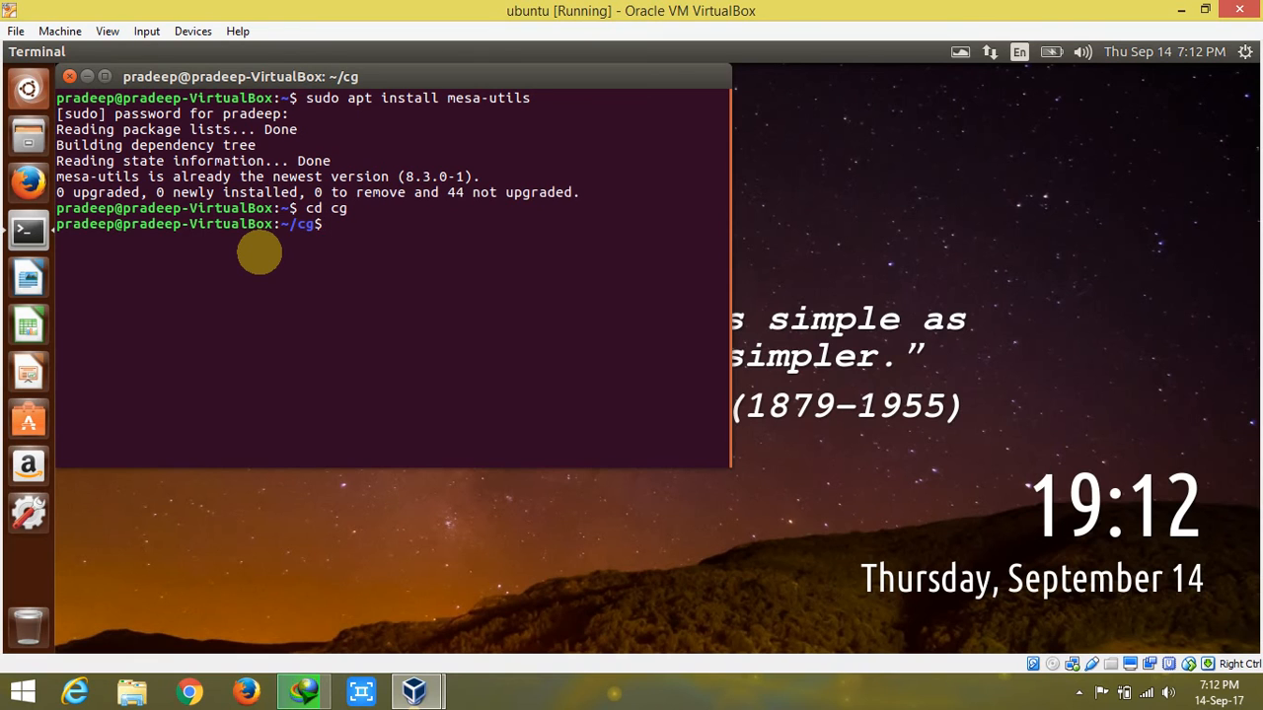
type("ls")
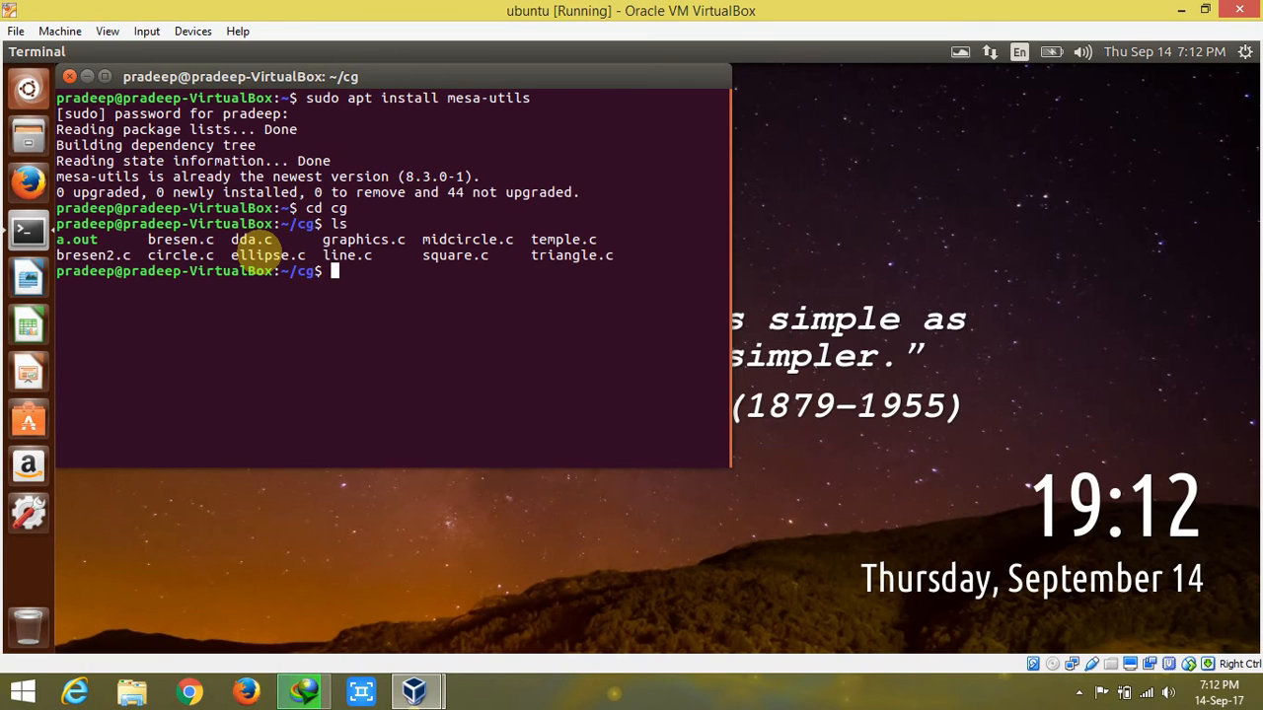
type("gcc")
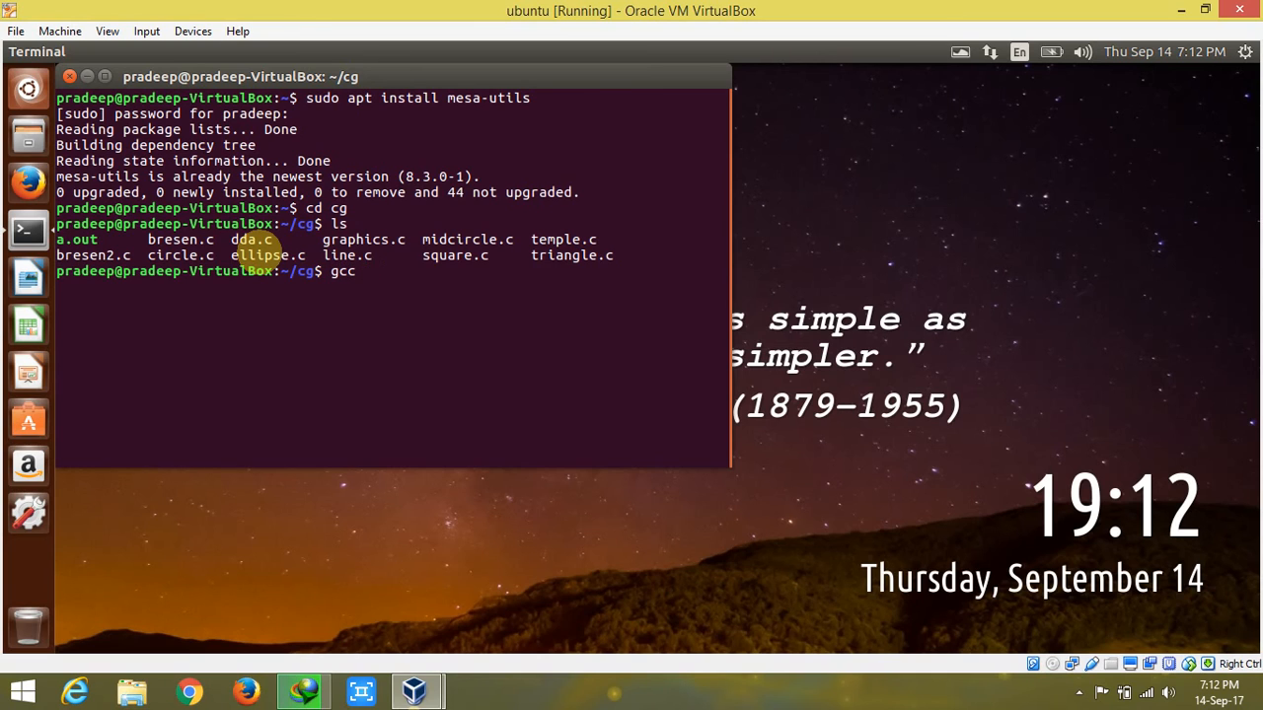
Compile line.c with gcc linking -lGLU -lGL -lglut, then begin typing ./a.out
type("li")
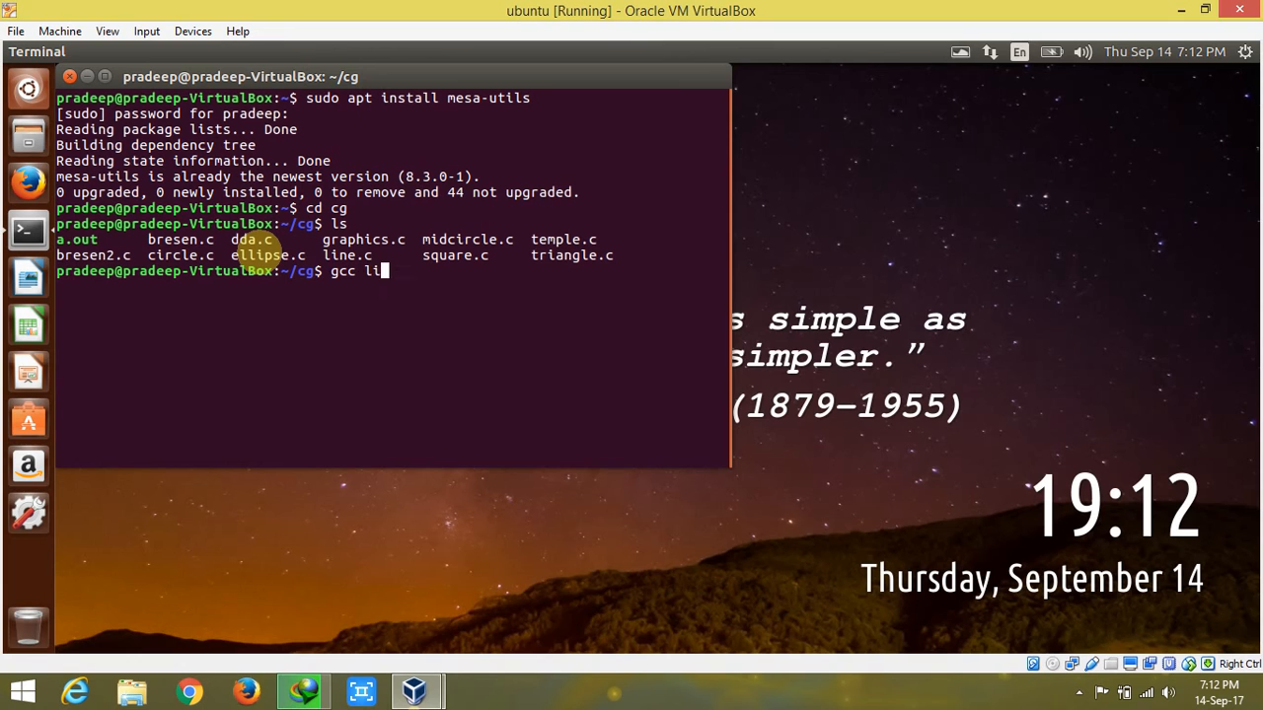
type("ne.c")
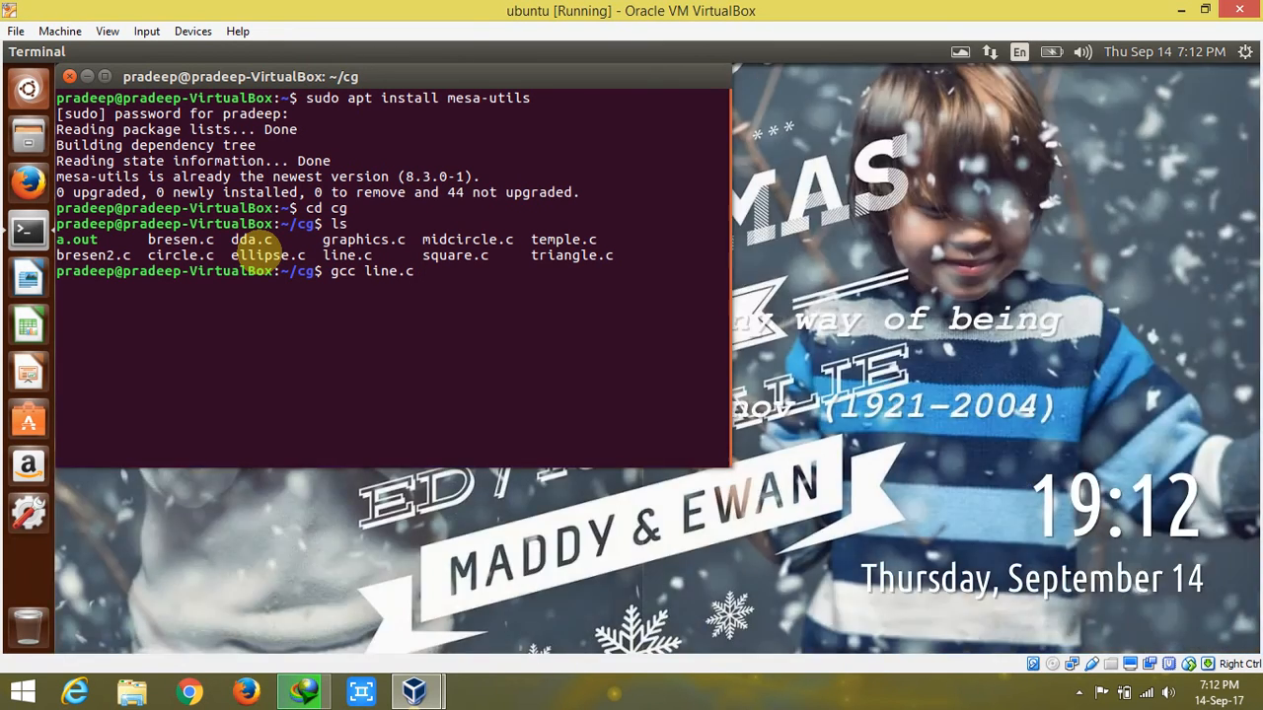
type("-lg")
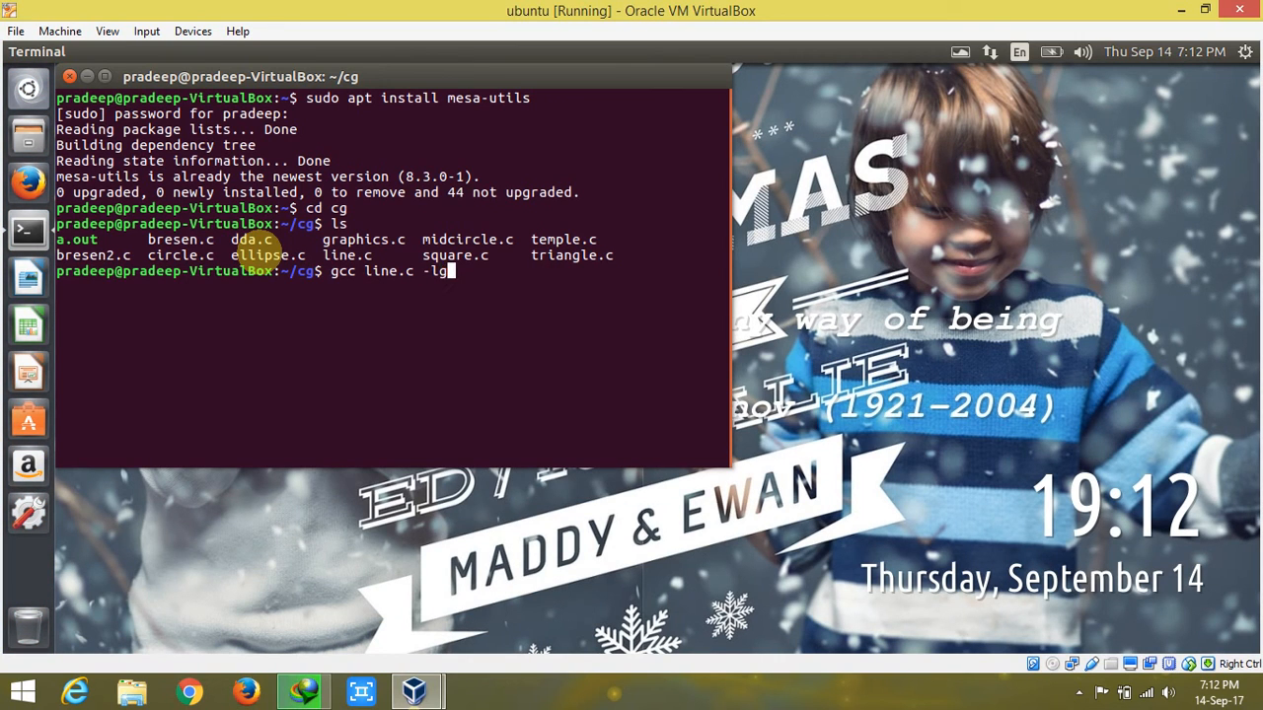
type("LU")
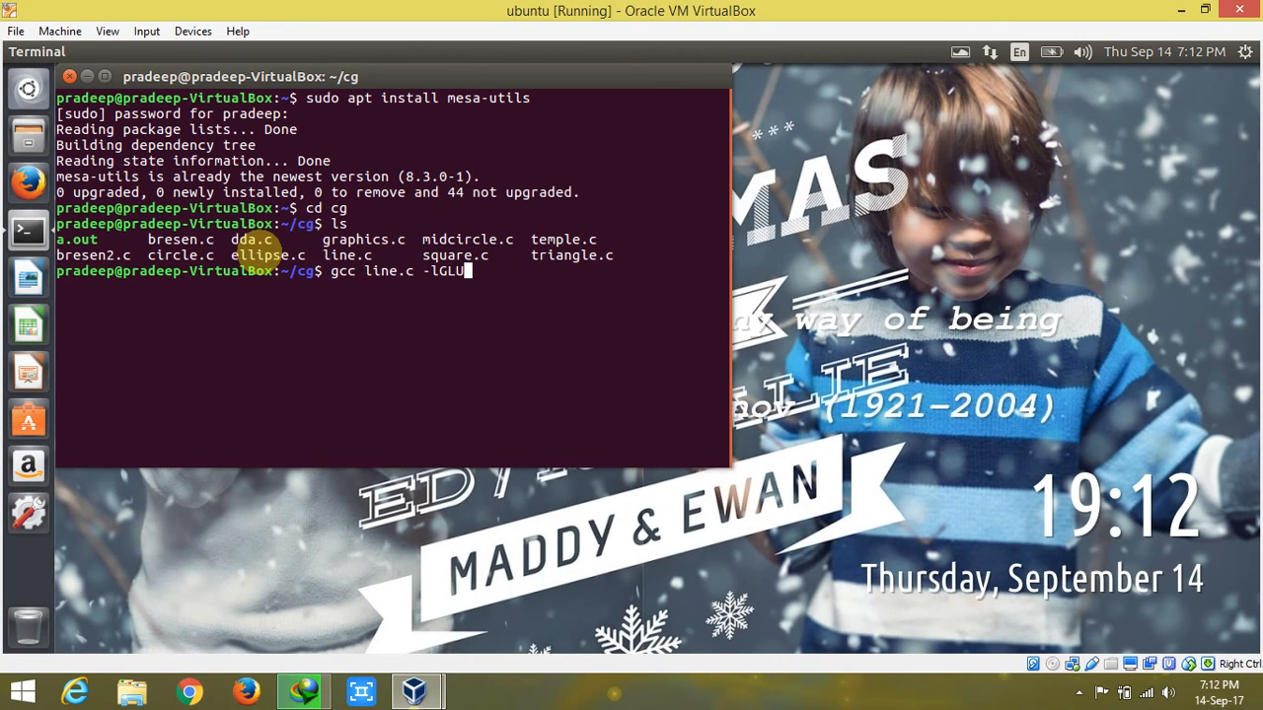
type("-")
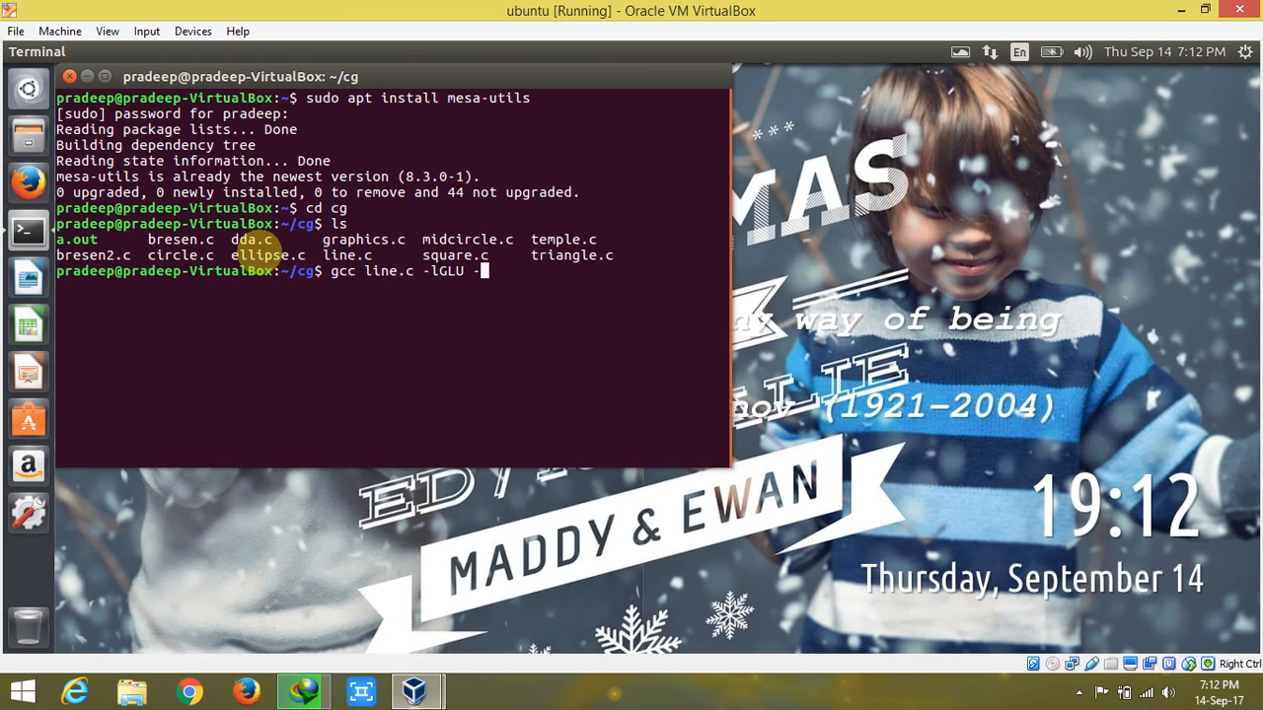
type("GL")
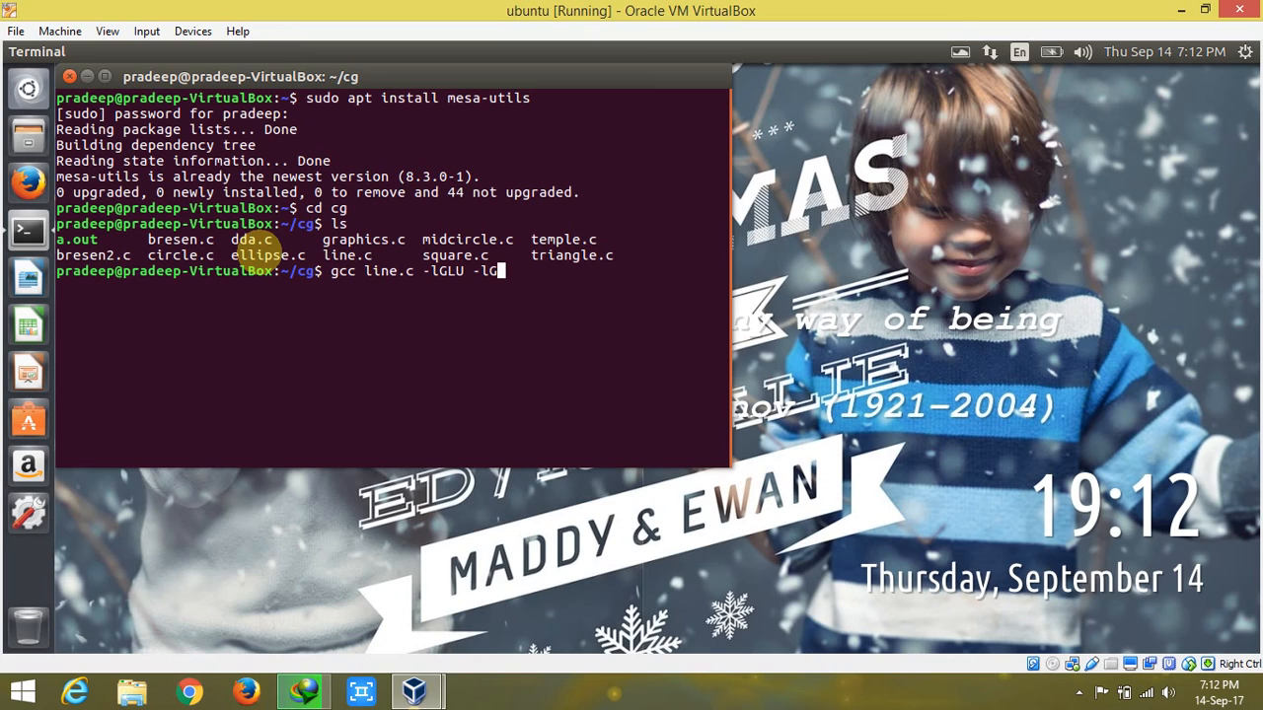
type("L")
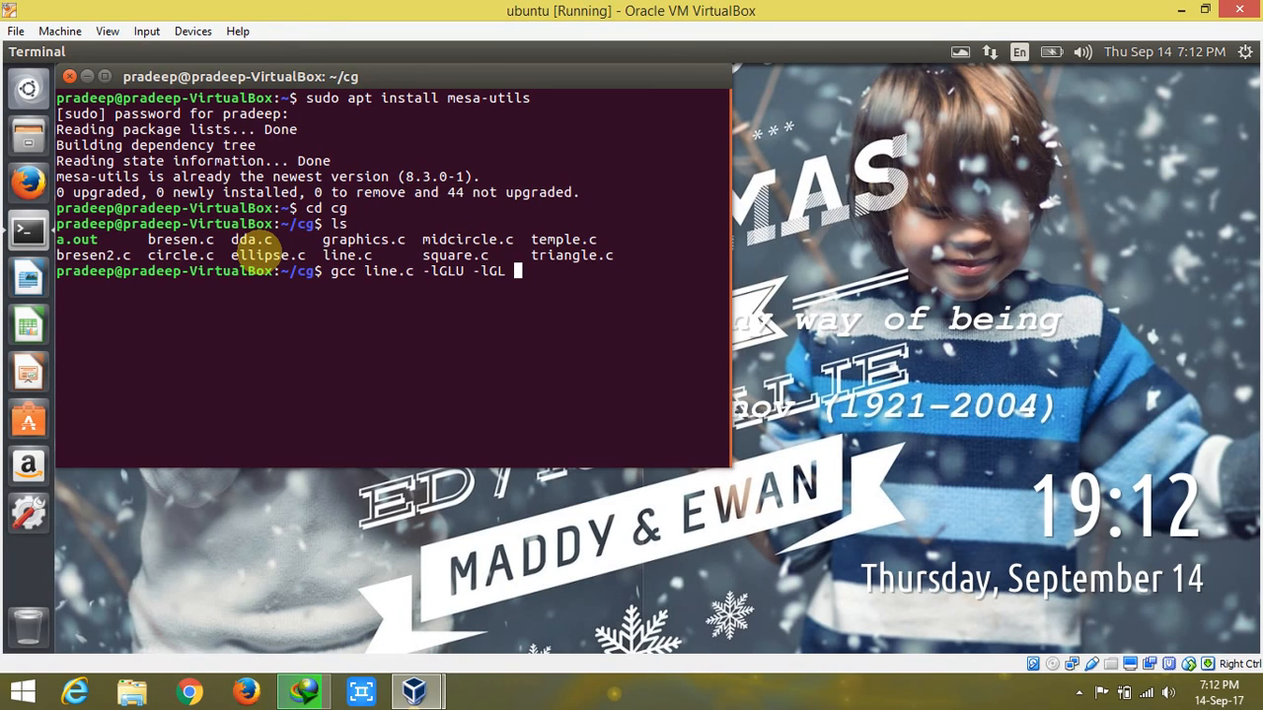
type("-")
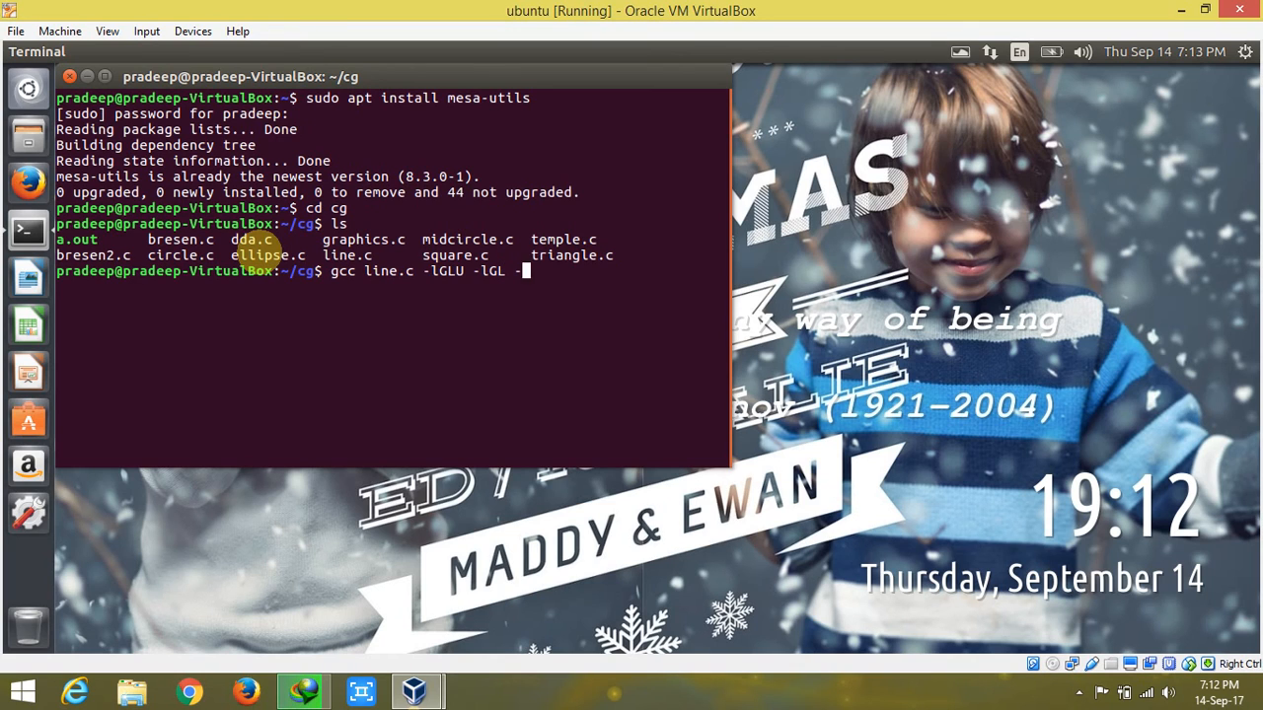
type("-lgl")
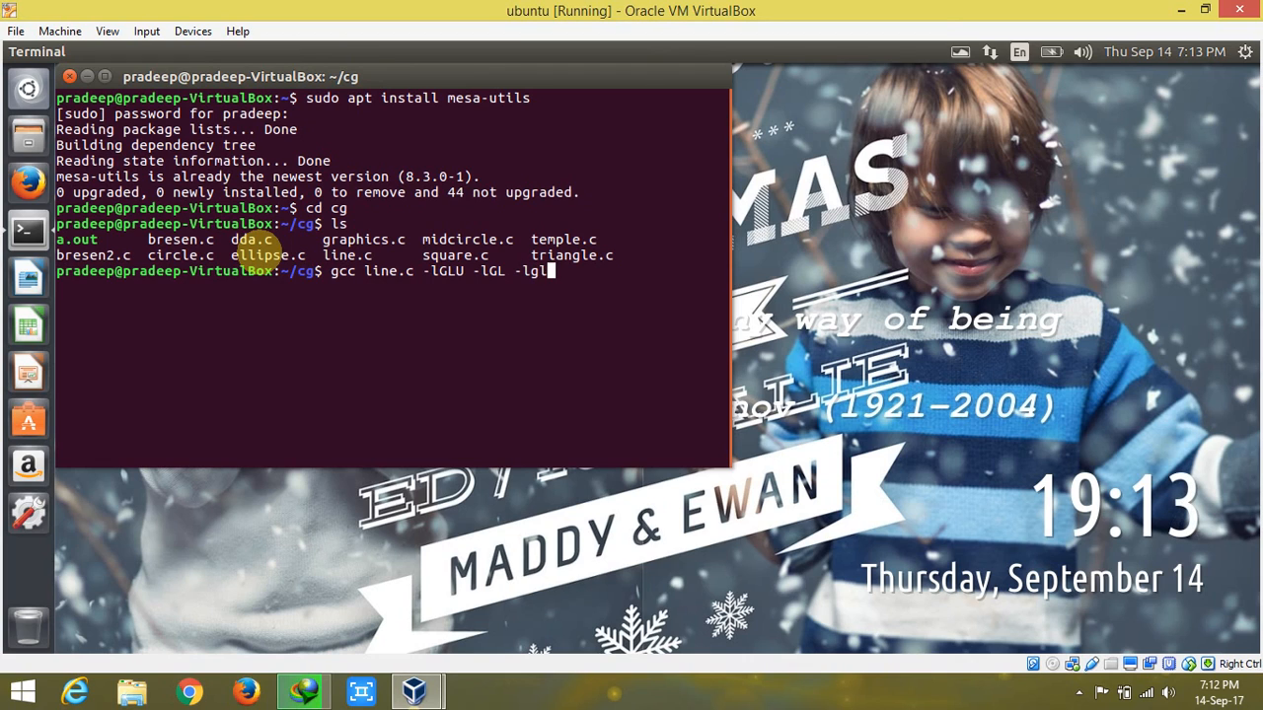
type("ut")
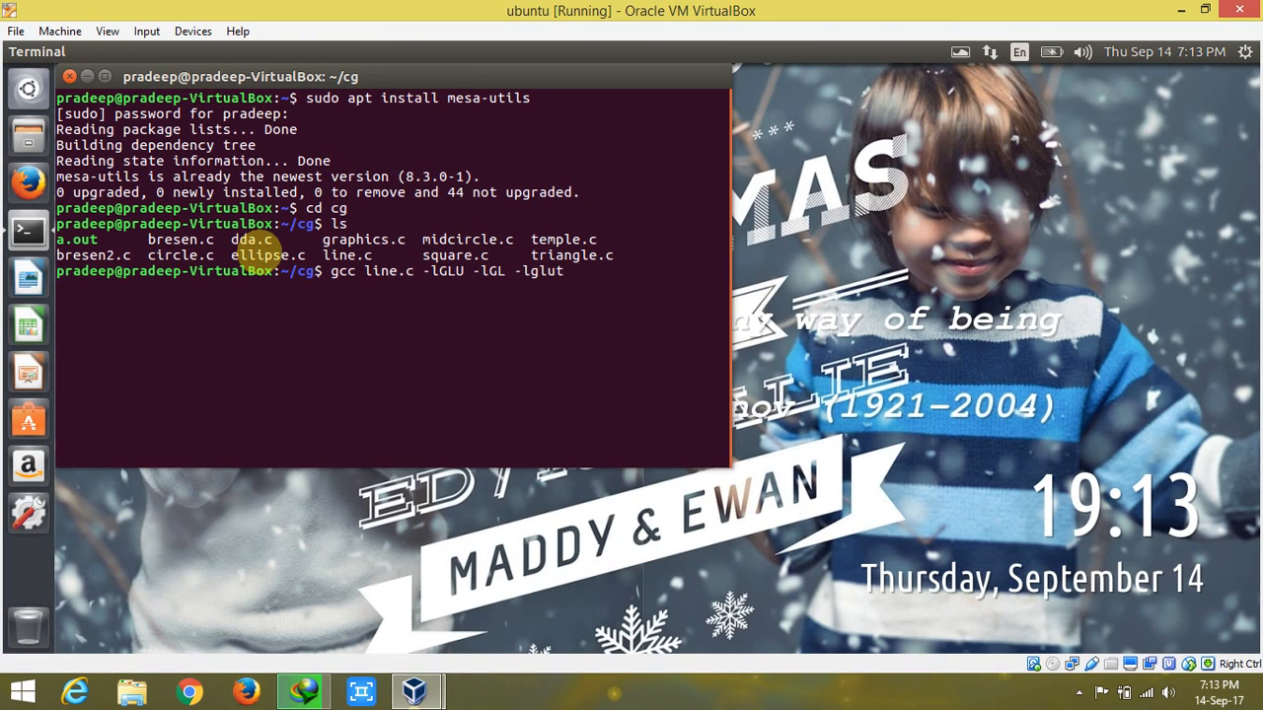
key("Return")
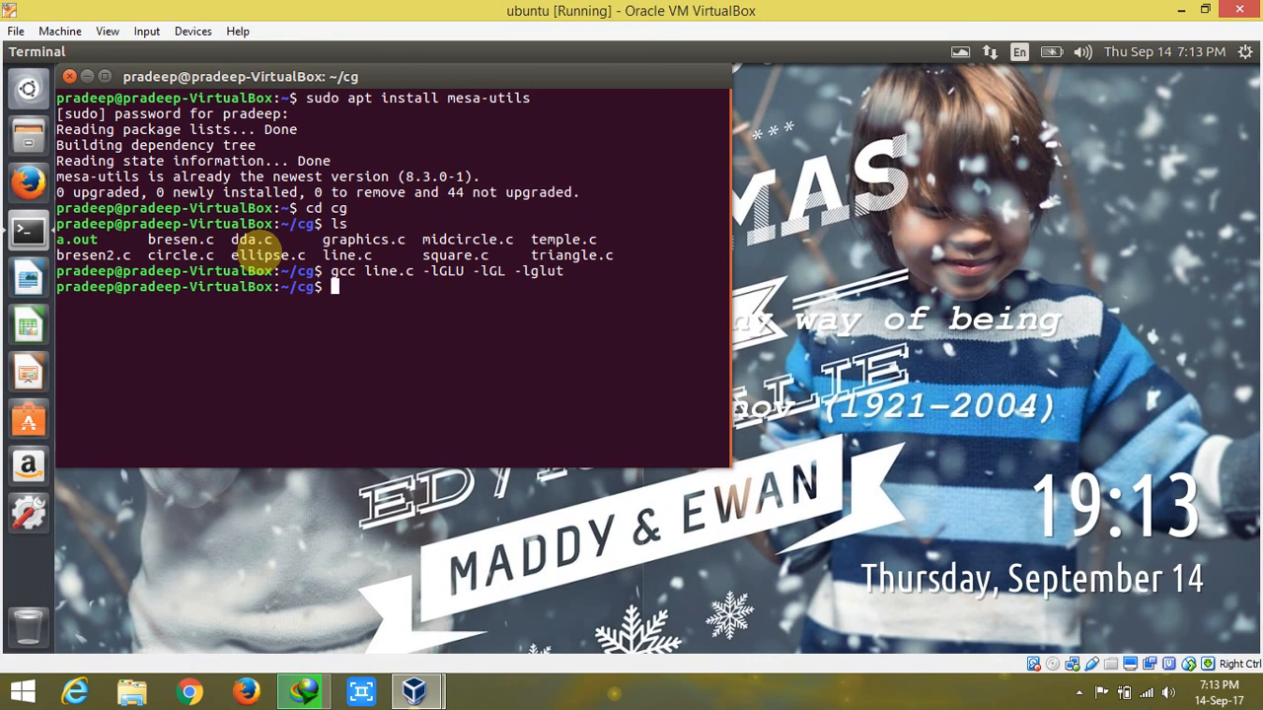
type("./a.")
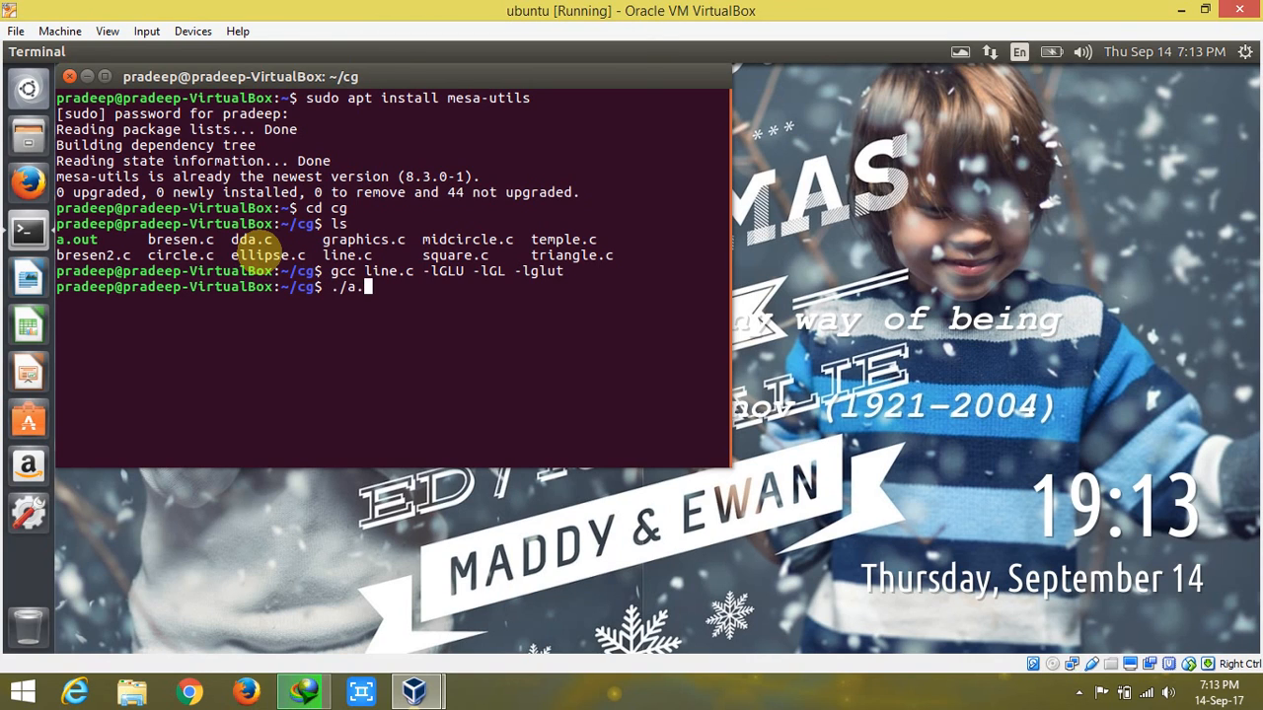
Run ./a.out to show the diagonal purple line, then close its window
key("Return")
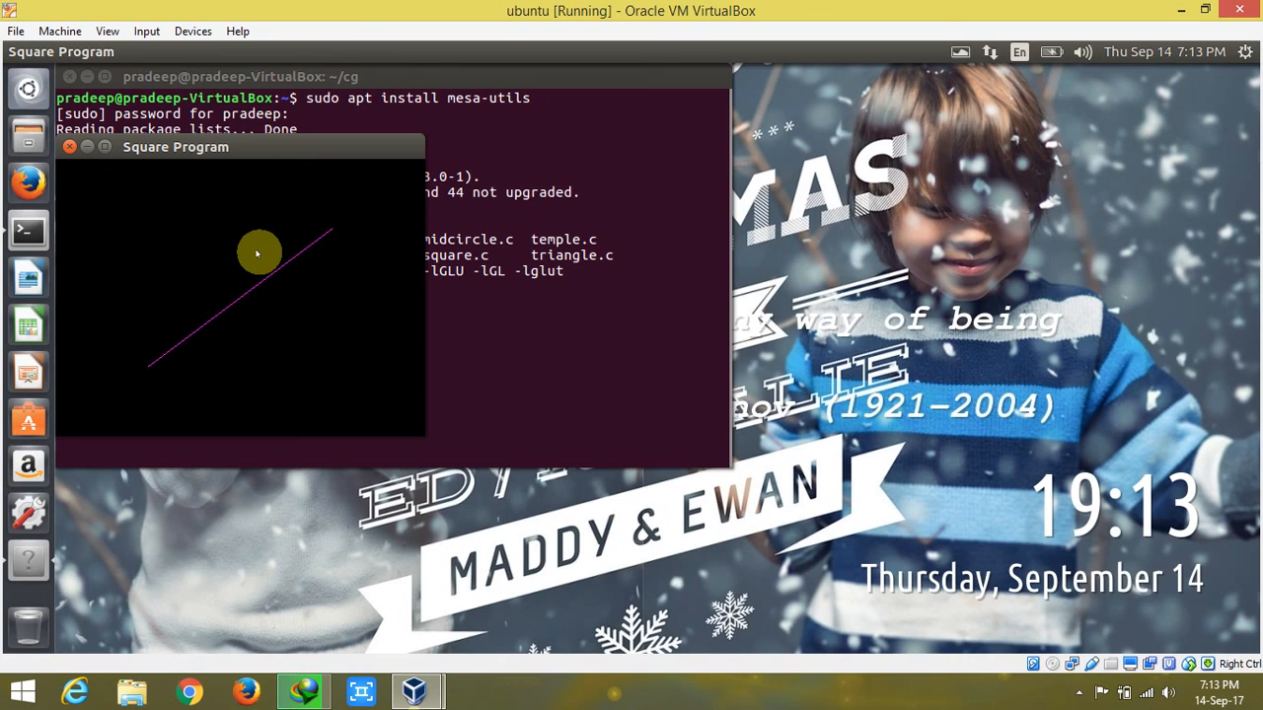
mouse_move(267, 316)
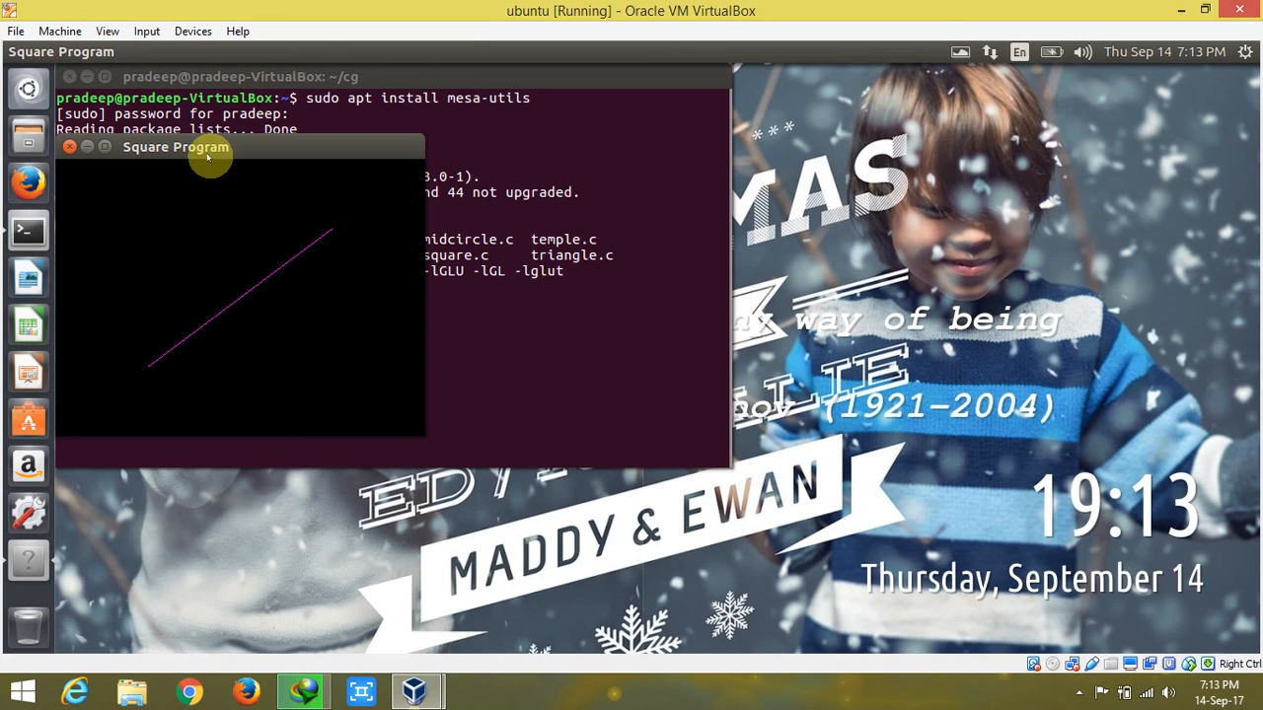
left_click(69, 146)
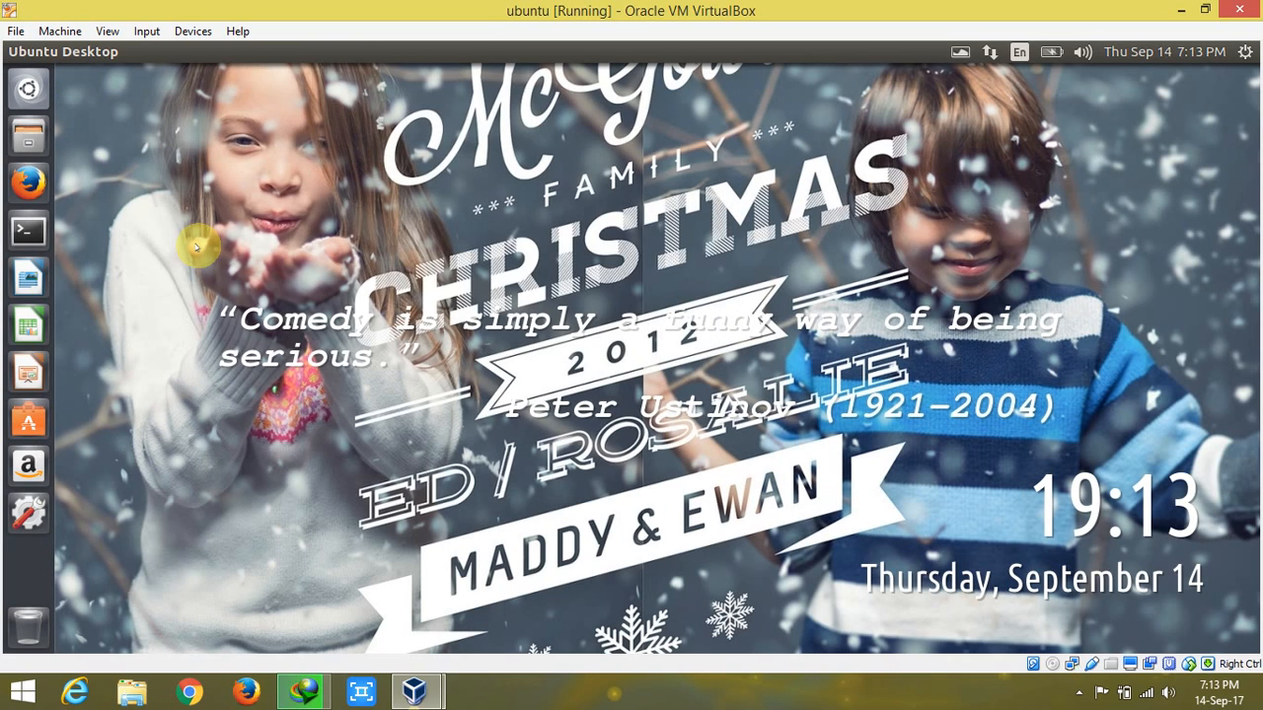
mouse_move(556, 253)
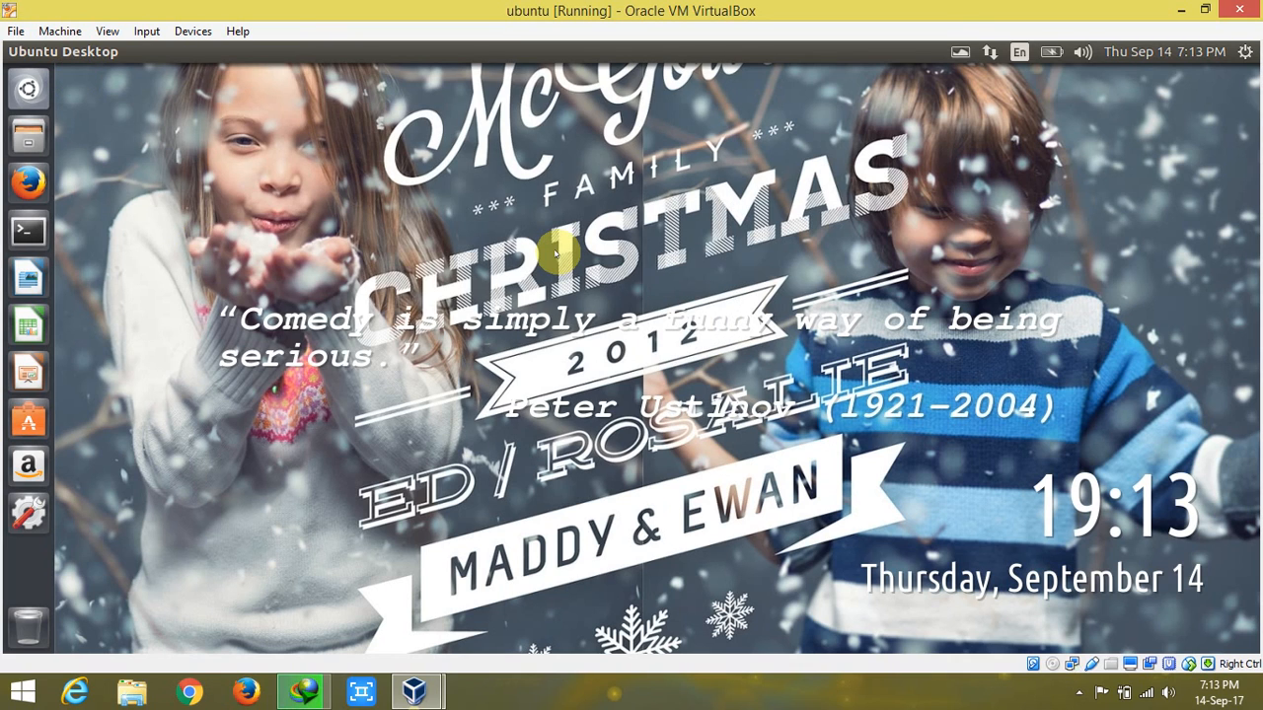